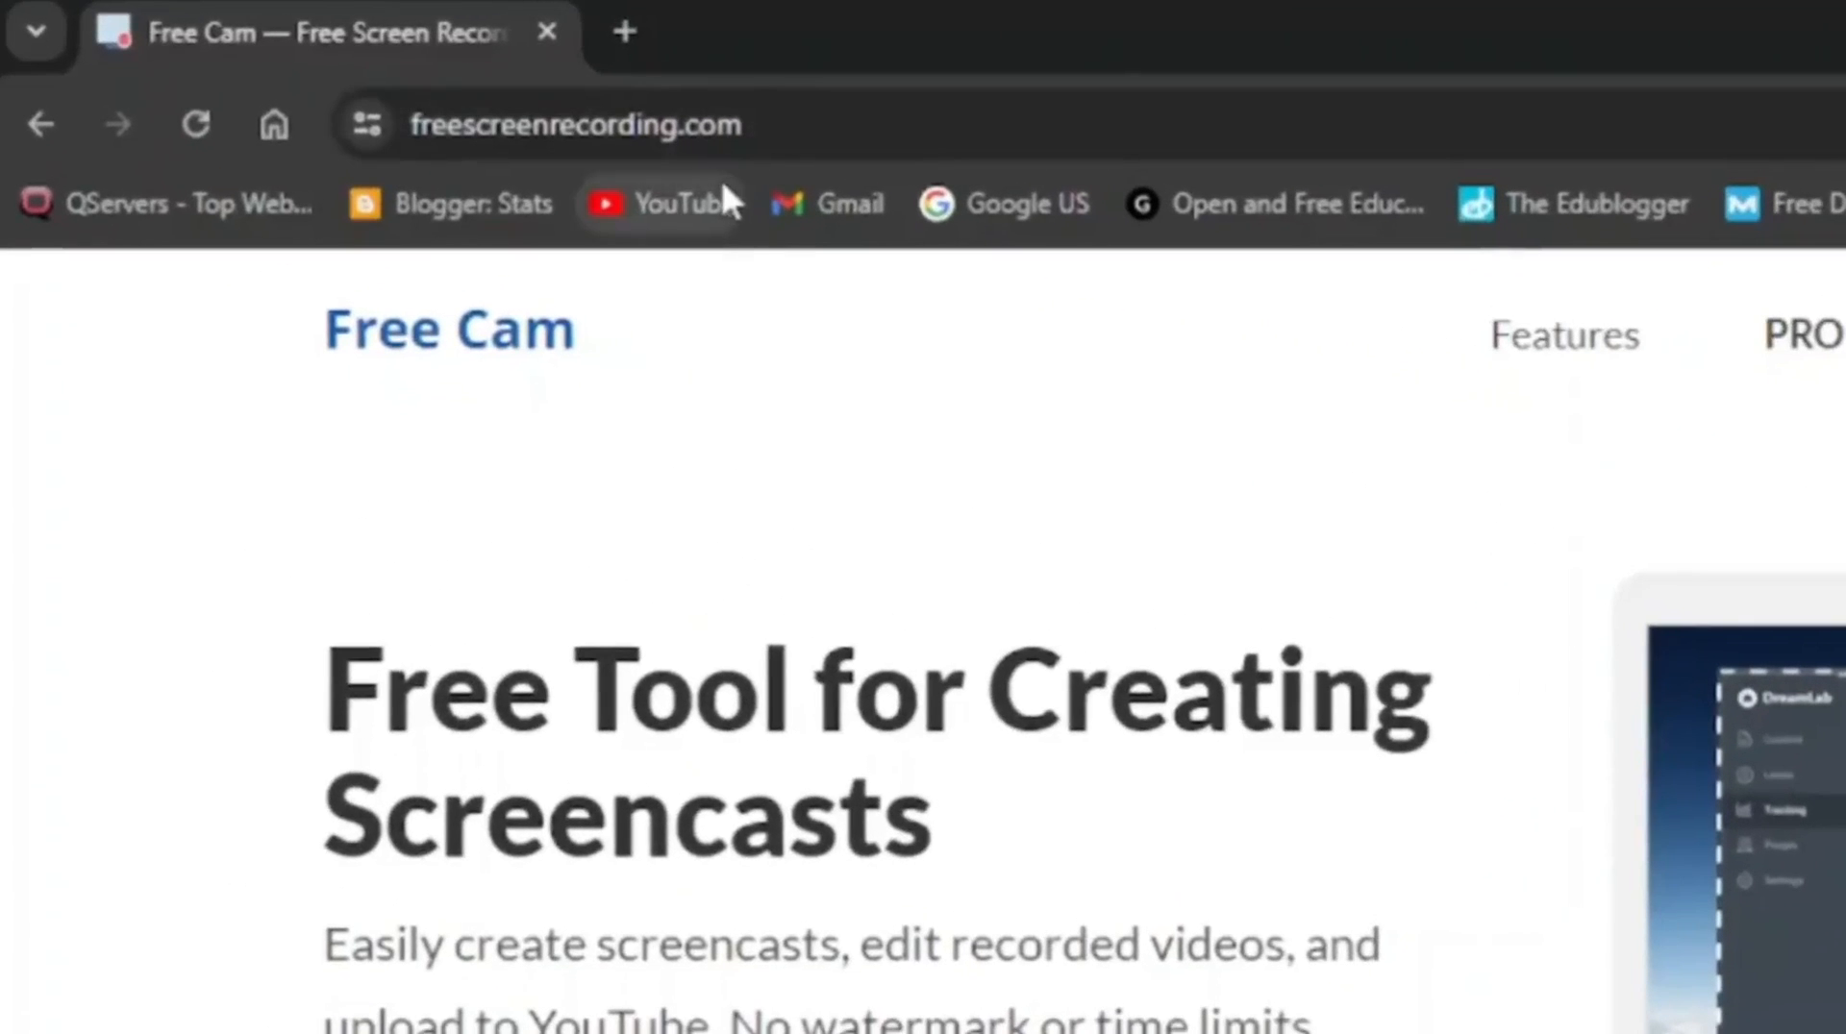
# Scroll the freescreenrecording.com page down to the Download email form
pyautogui.scroll(-3)
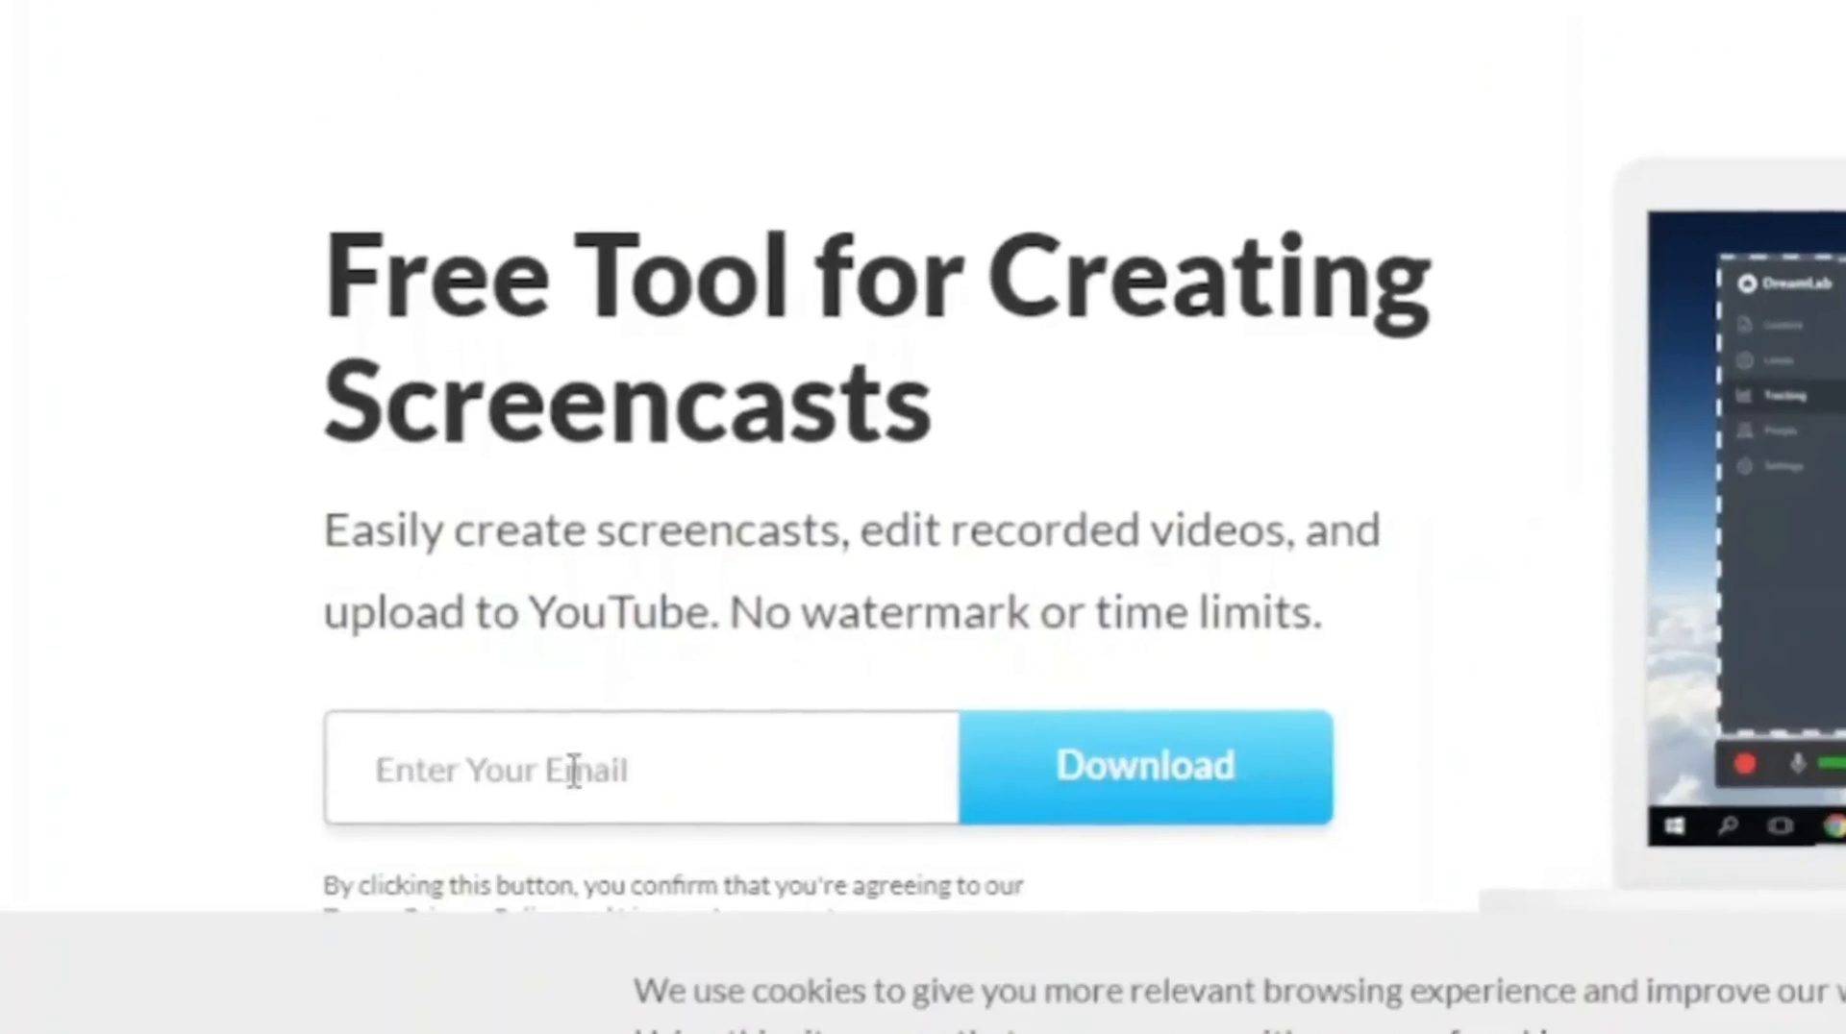
pyautogui.moveTo(1232, 500)
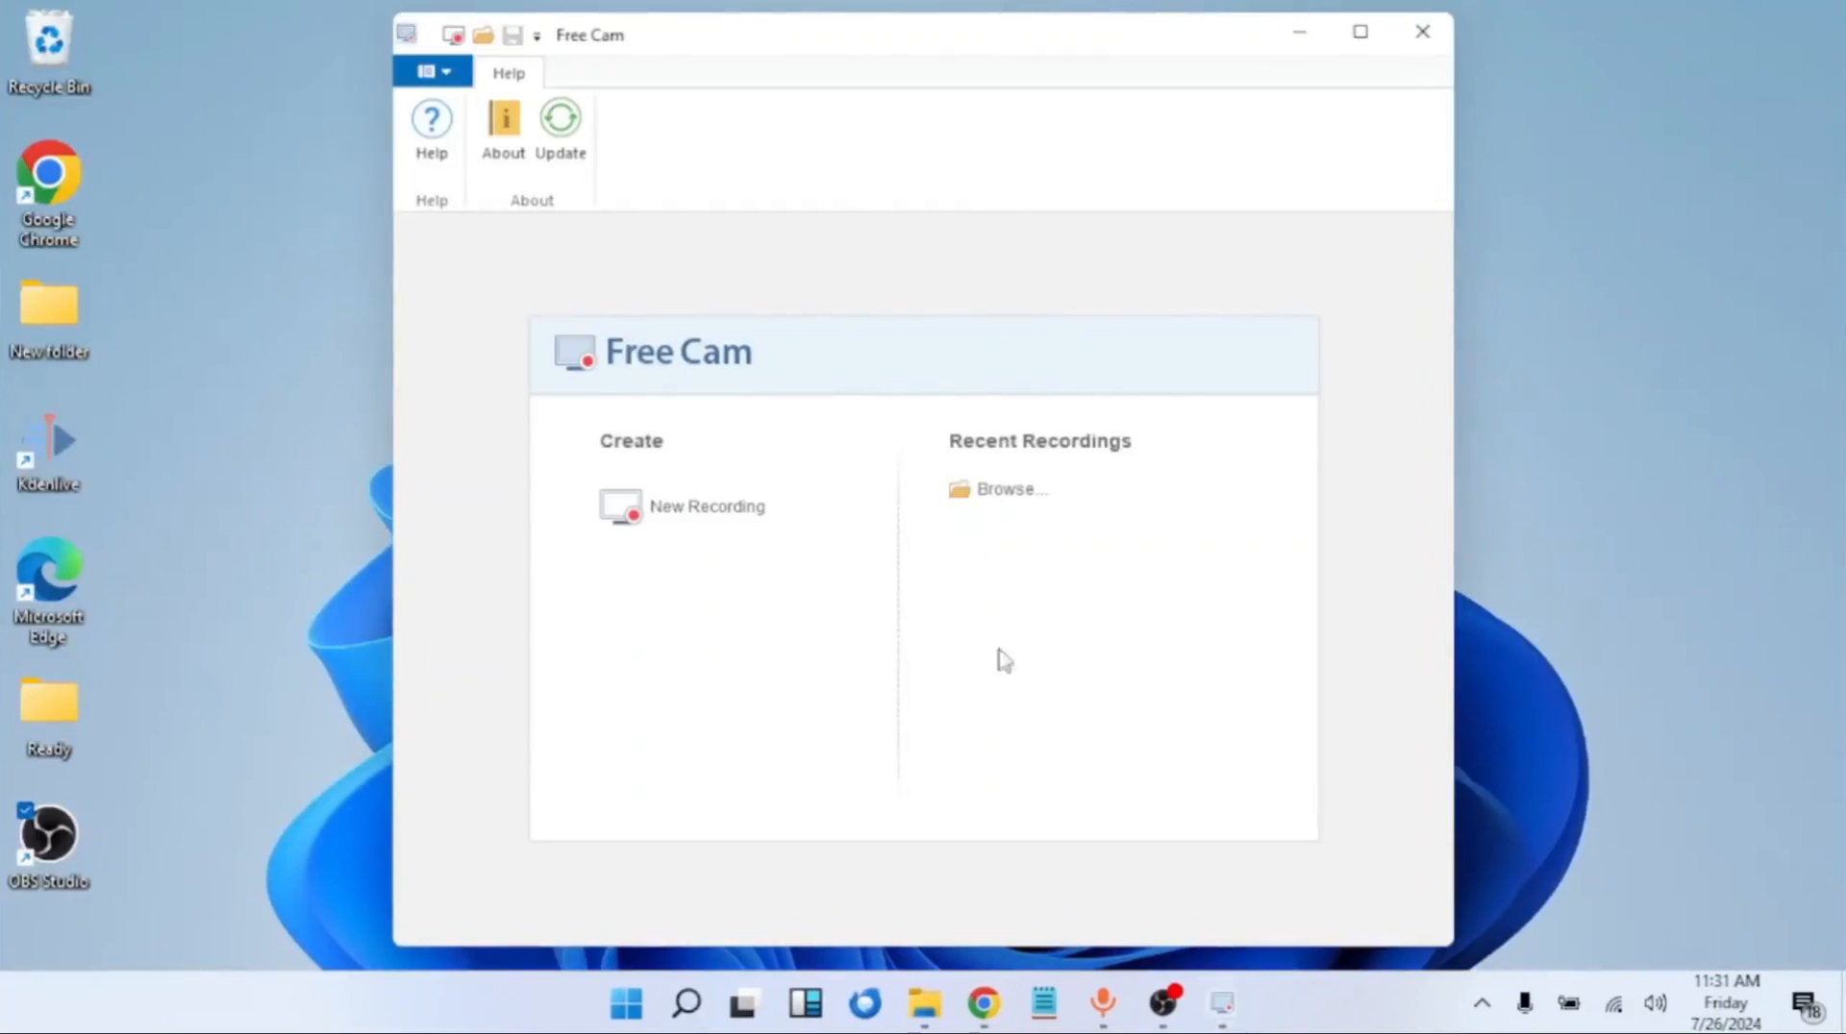
pyautogui.moveTo(986, 579)
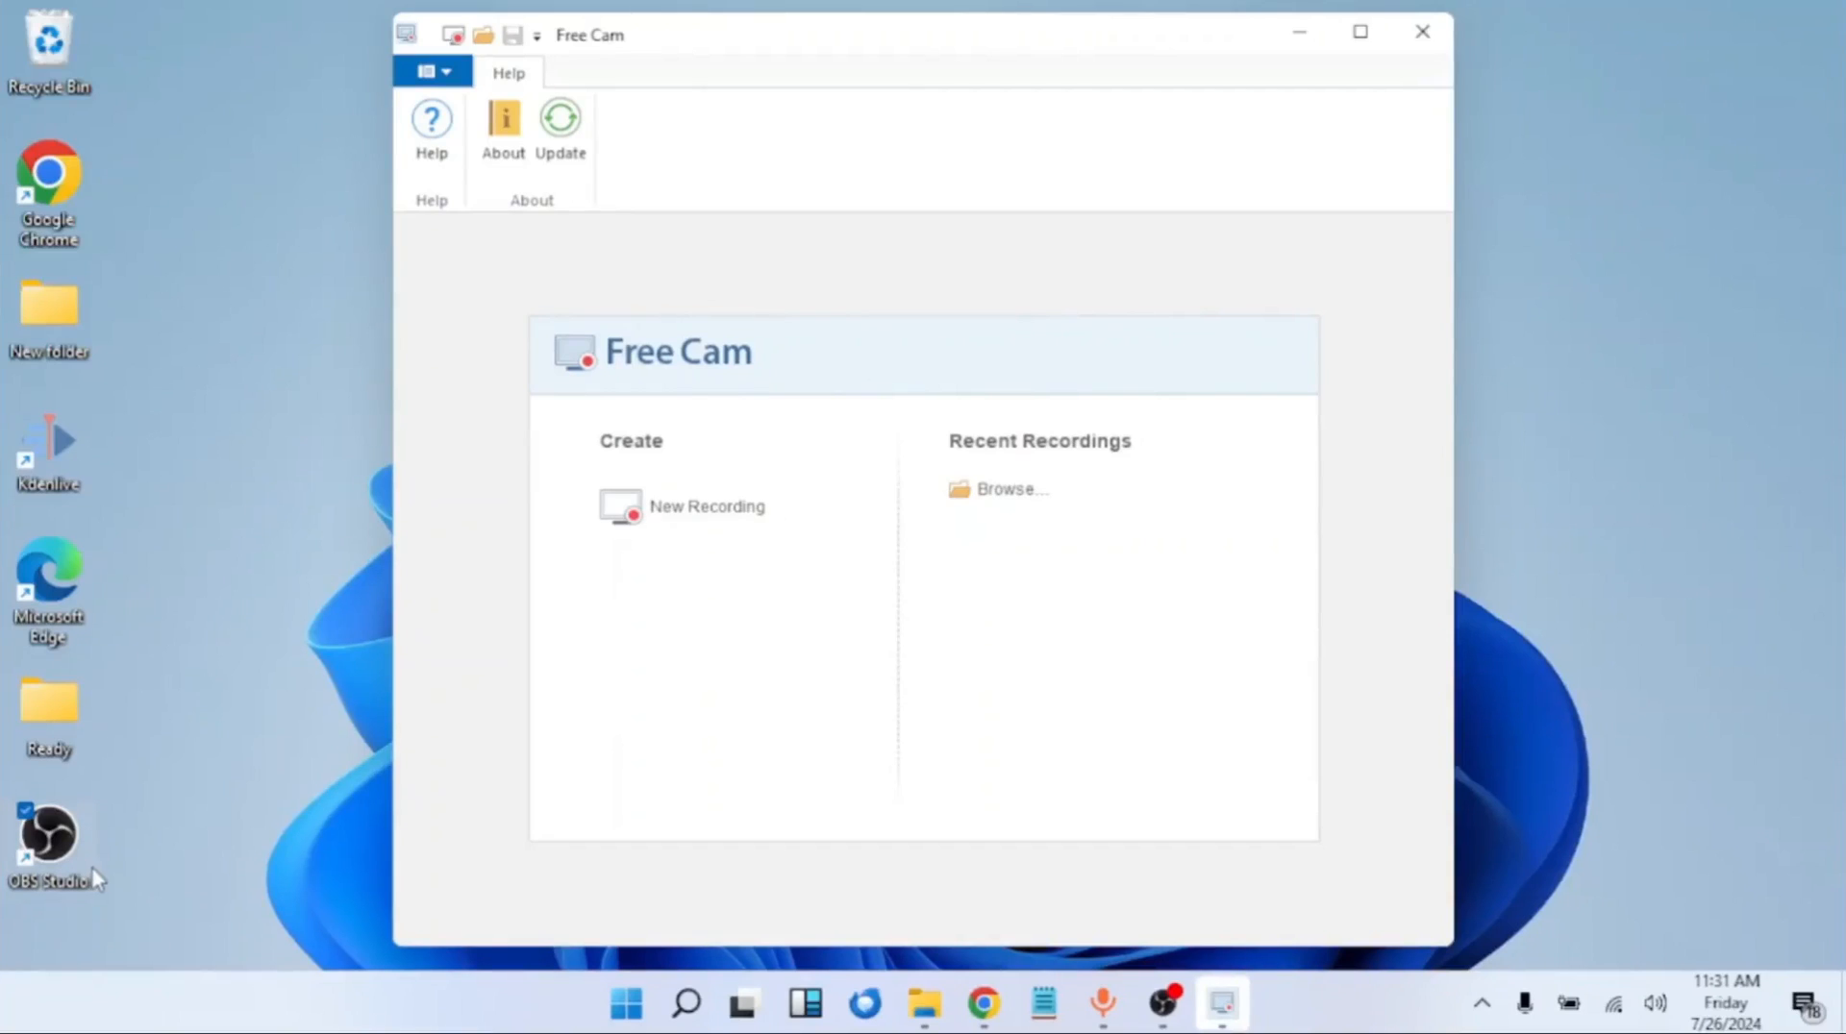
pyautogui.moveTo(813, 653)
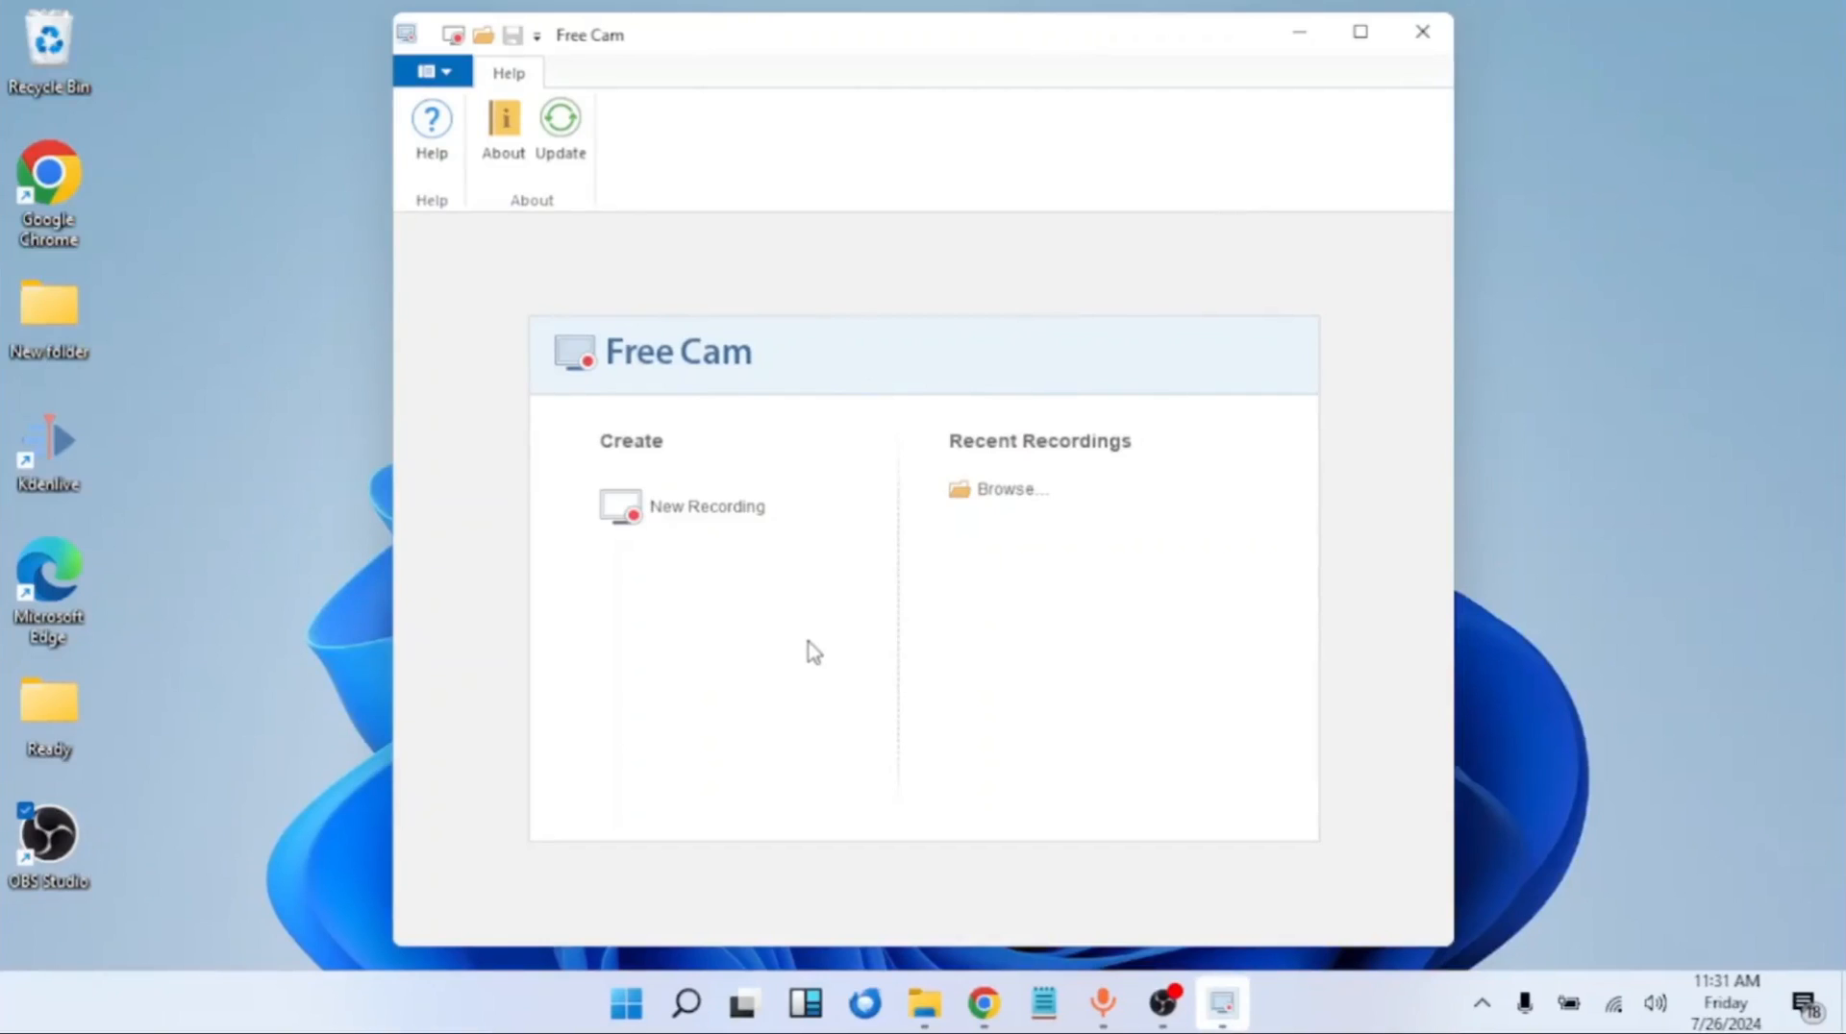
pyautogui.moveTo(861, 645)
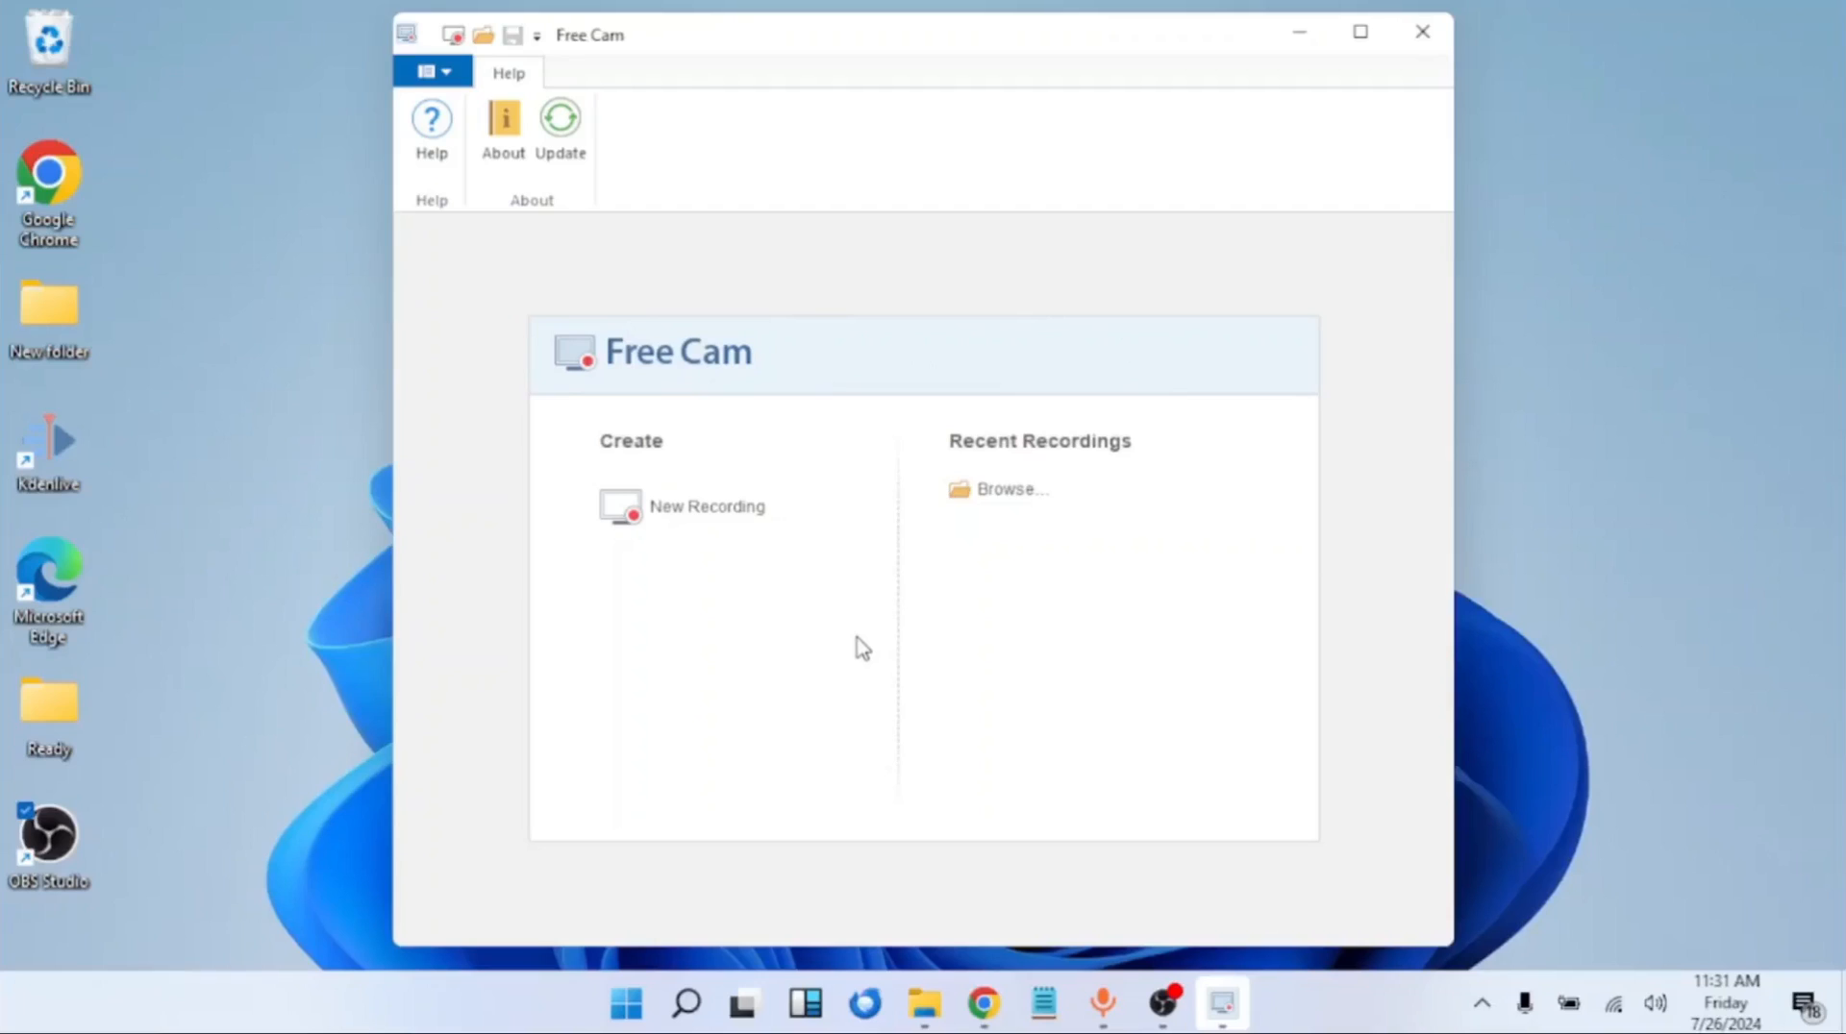
pyautogui.moveTo(92, 921)
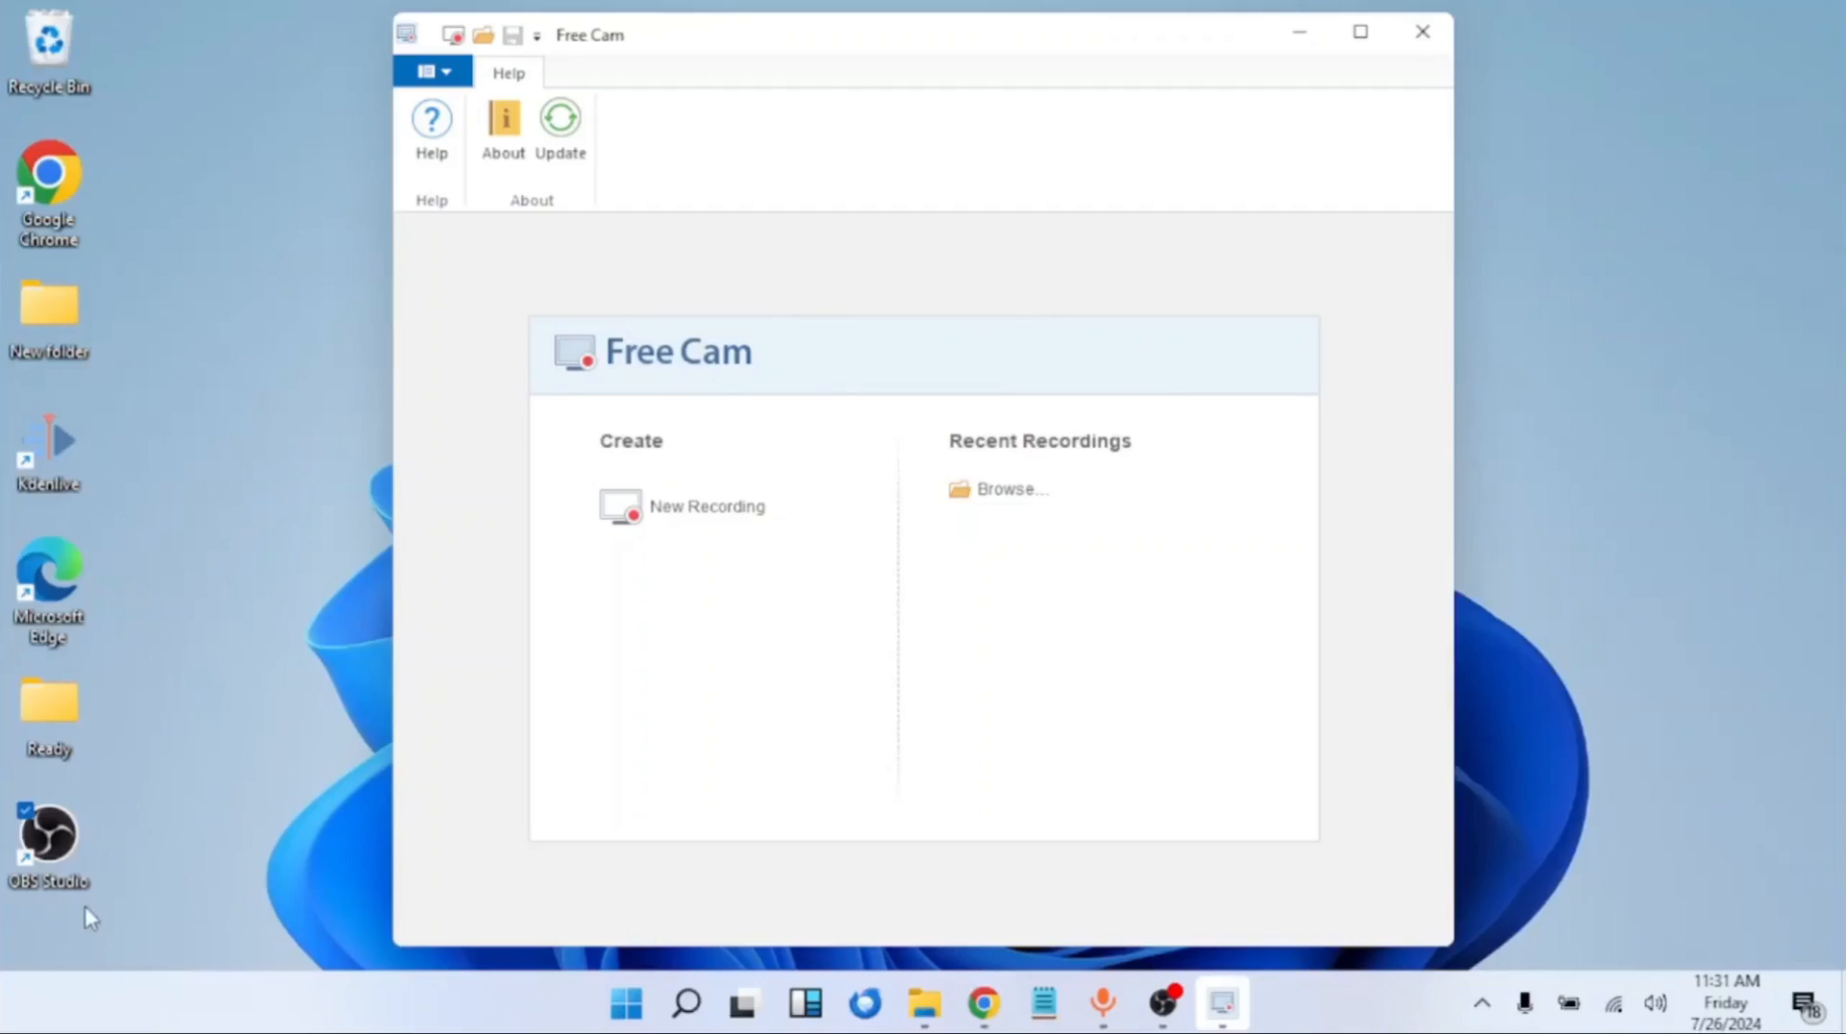
pyautogui.moveTo(766, 636)
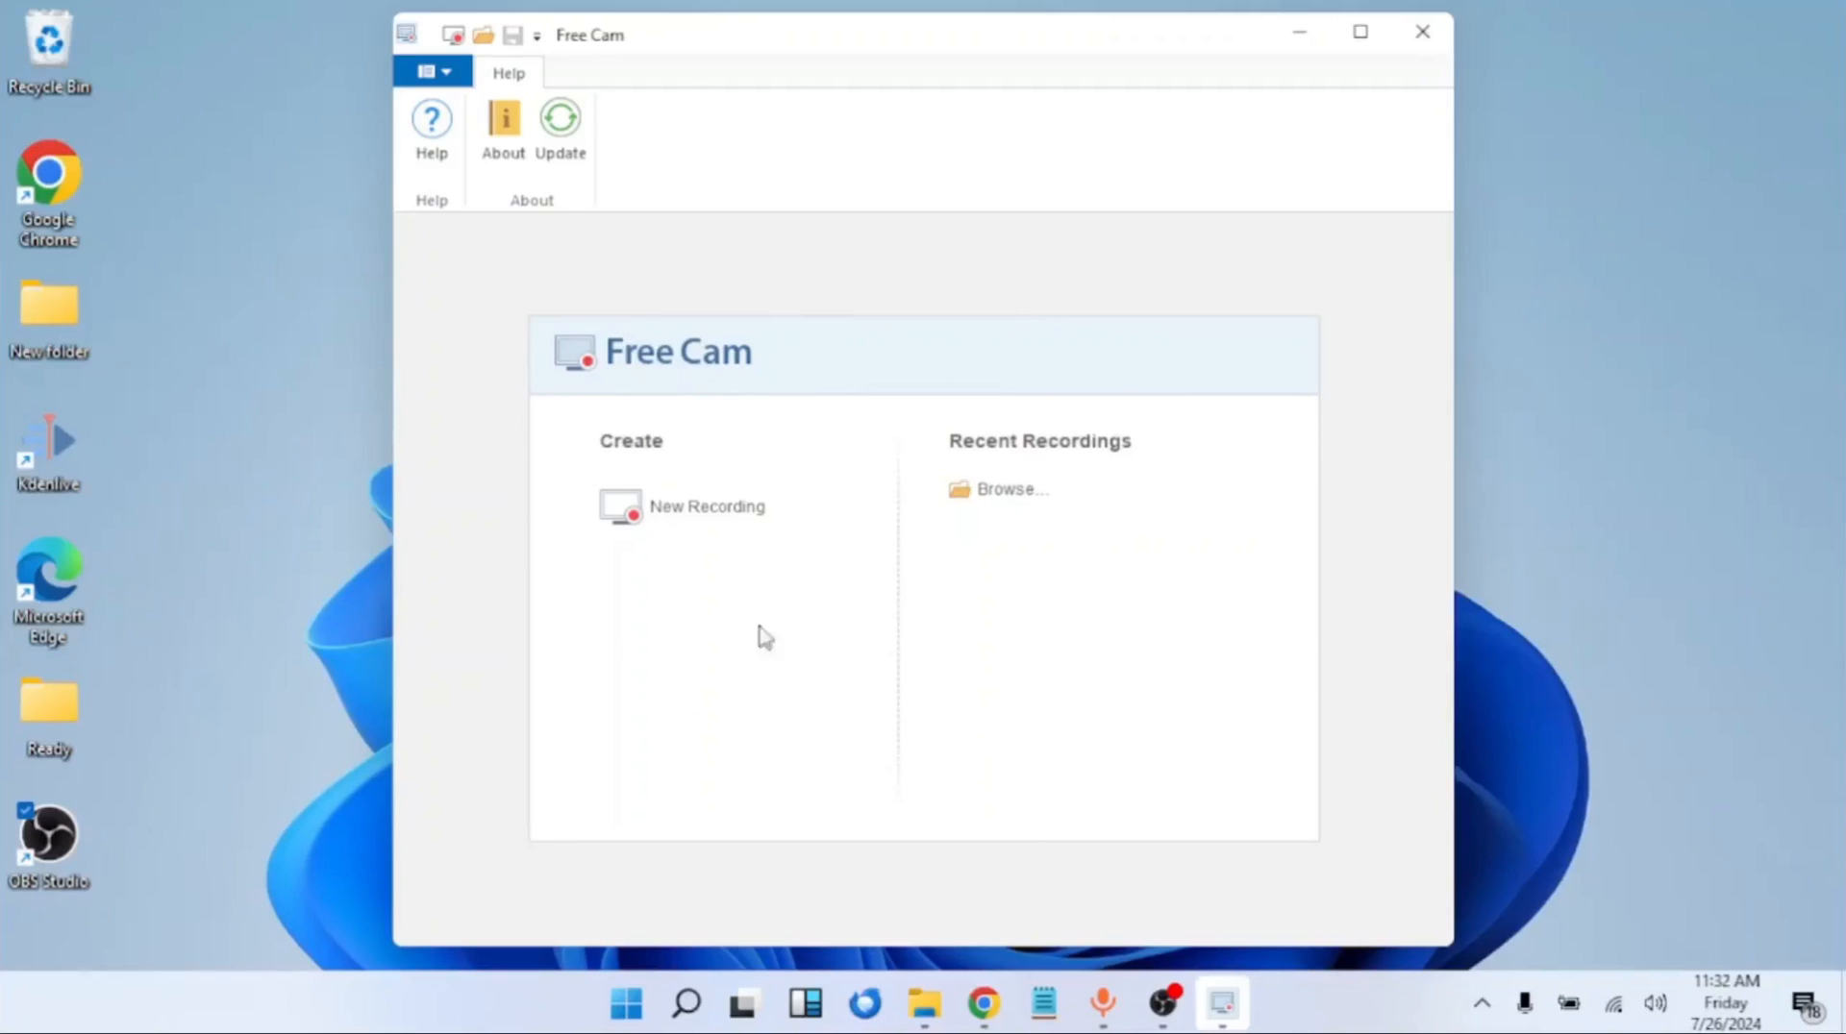
pyautogui.moveTo(706, 506)
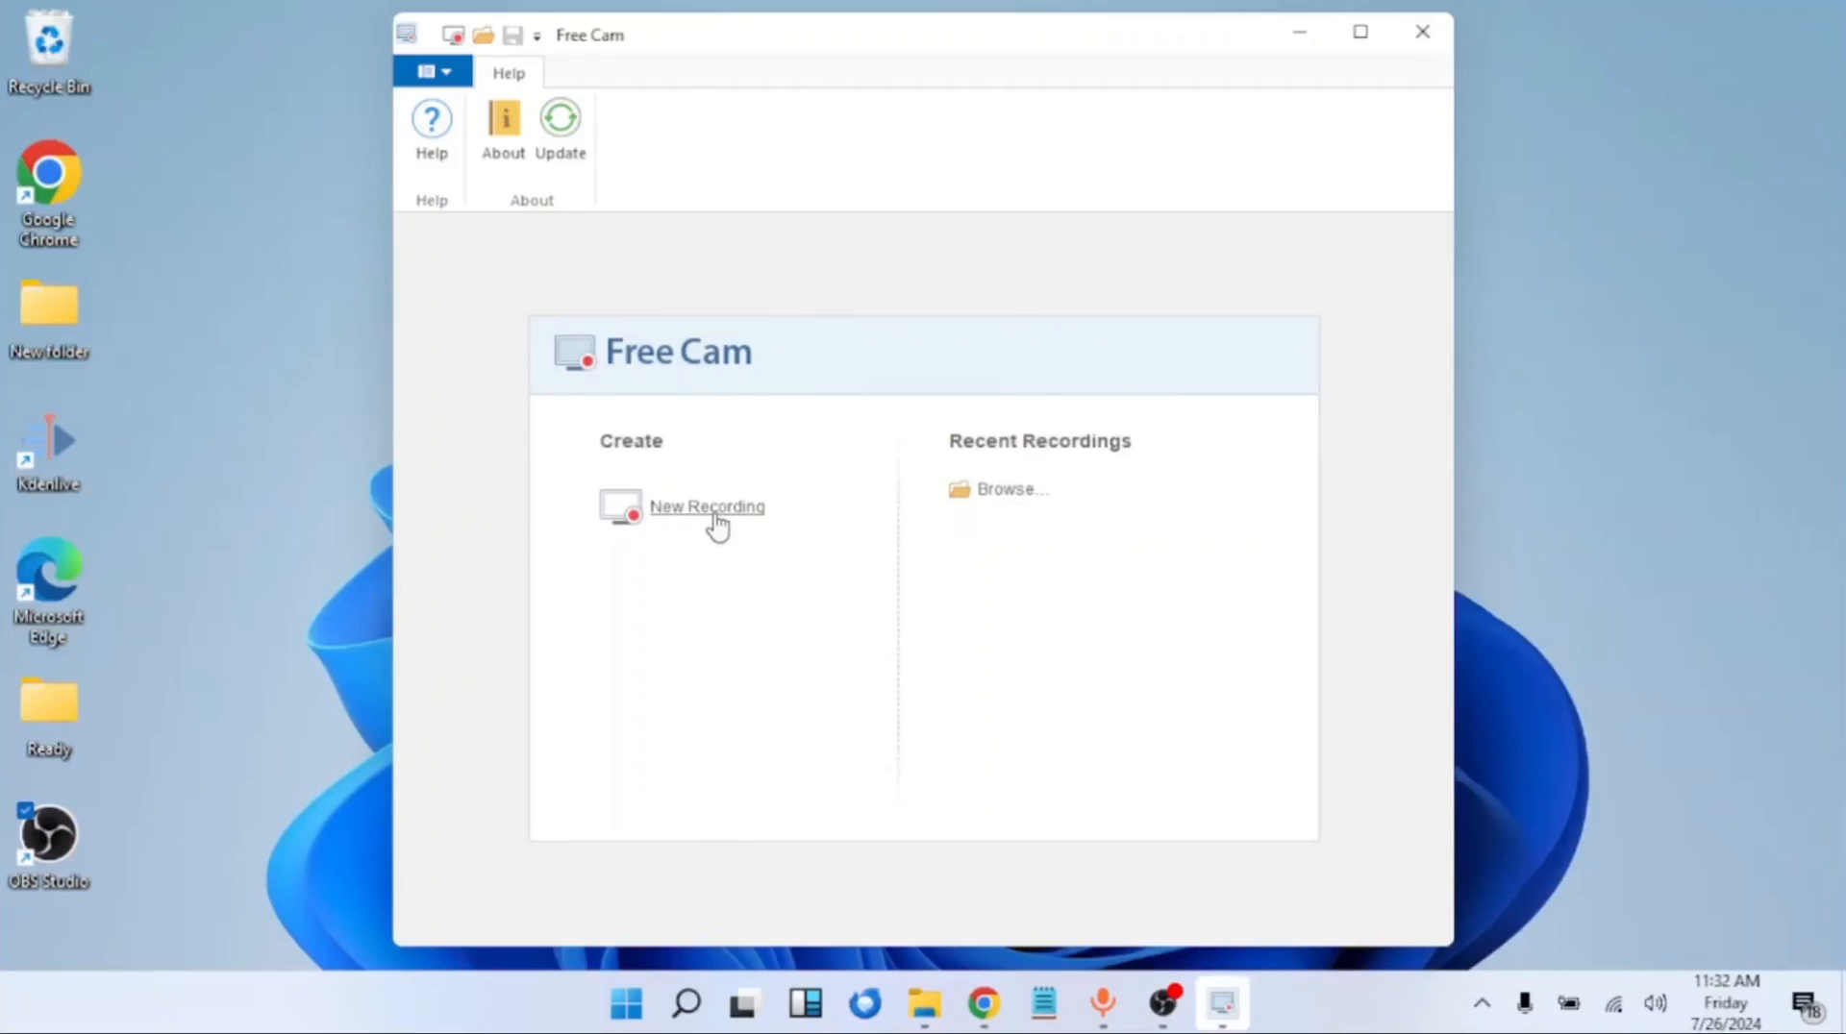
# Start a New Recording with the capture area set to Fullscreen, 1366 × 768
pyautogui.click(705, 505)
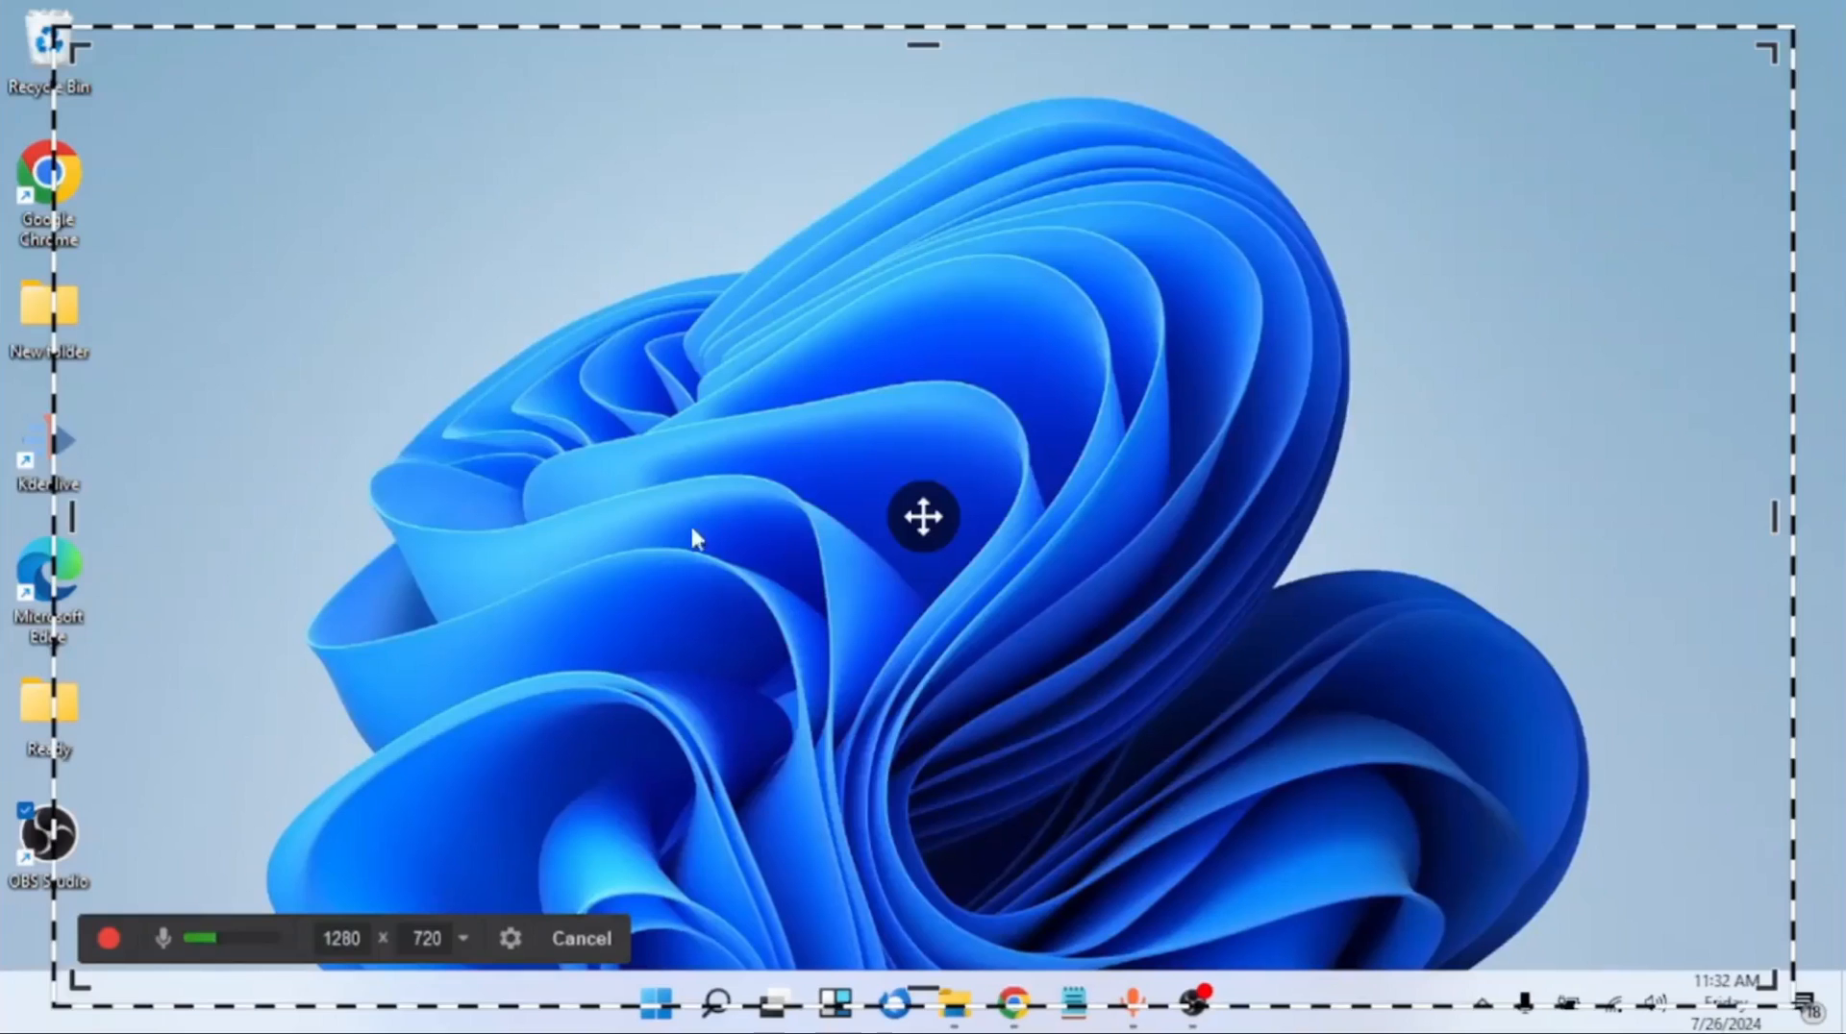
pyautogui.moveTo(500, 569)
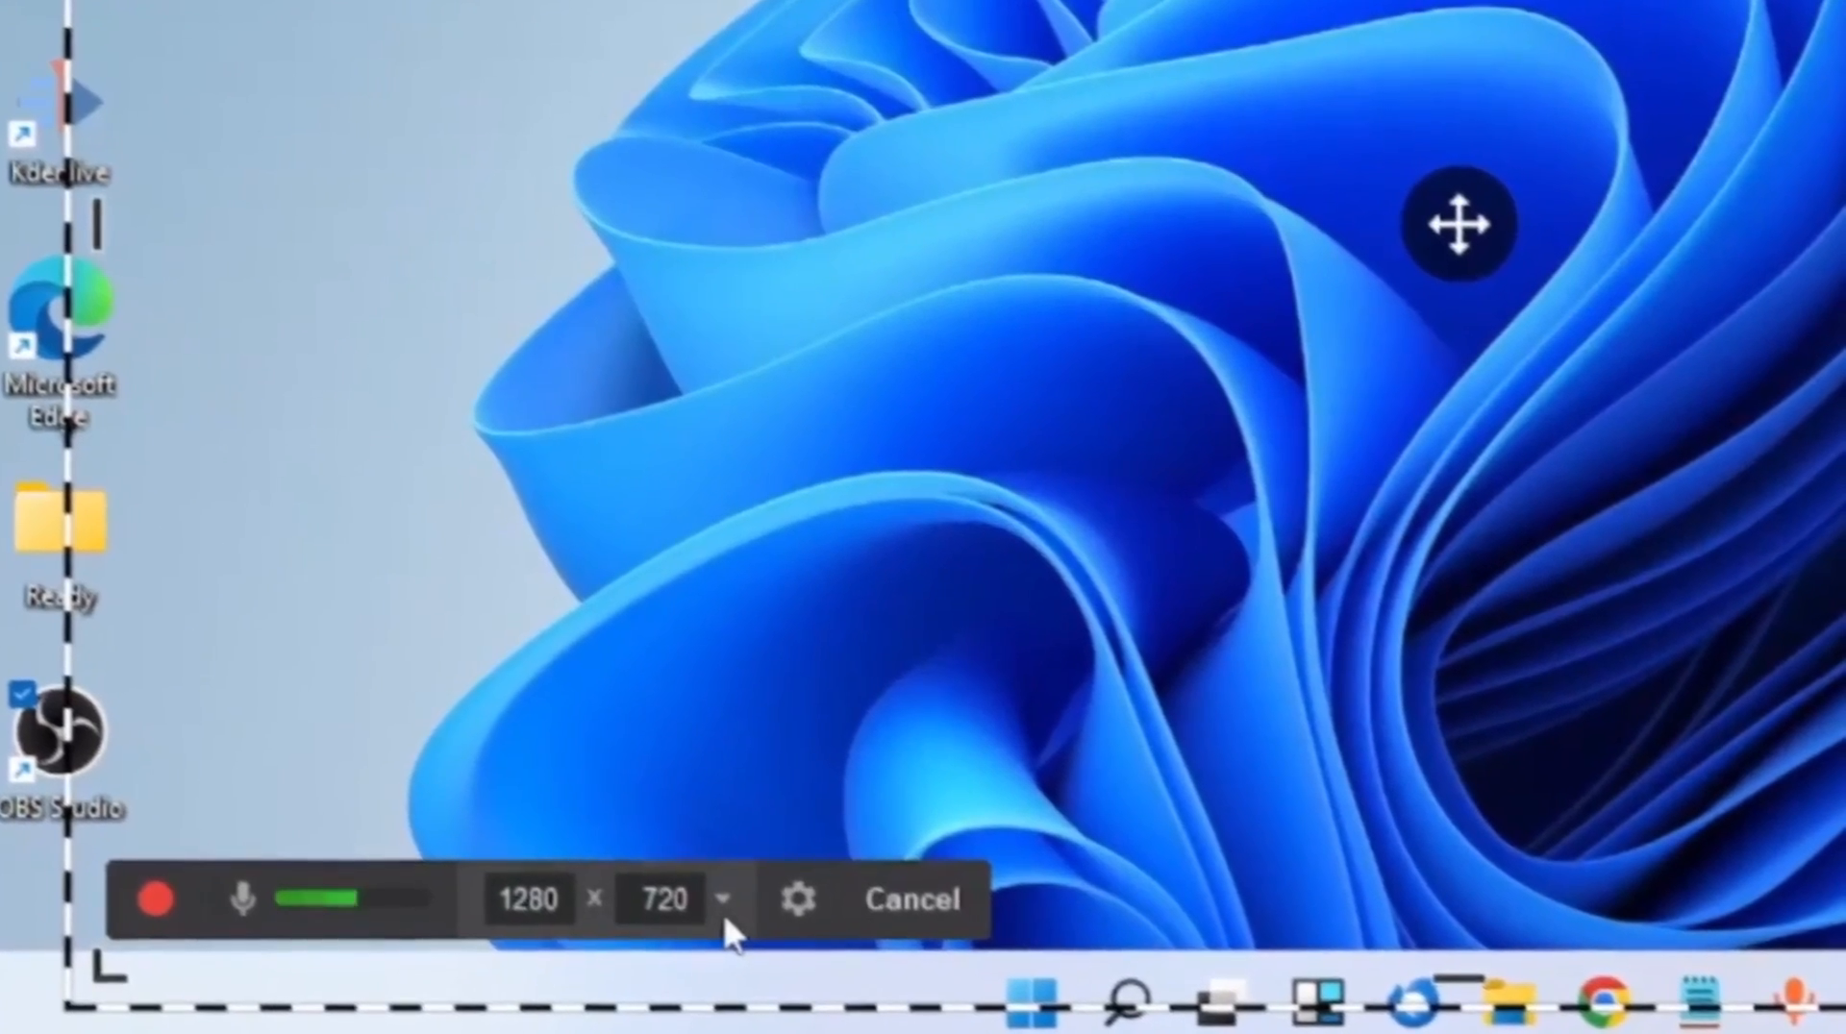
pyautogui.click(723, 899)
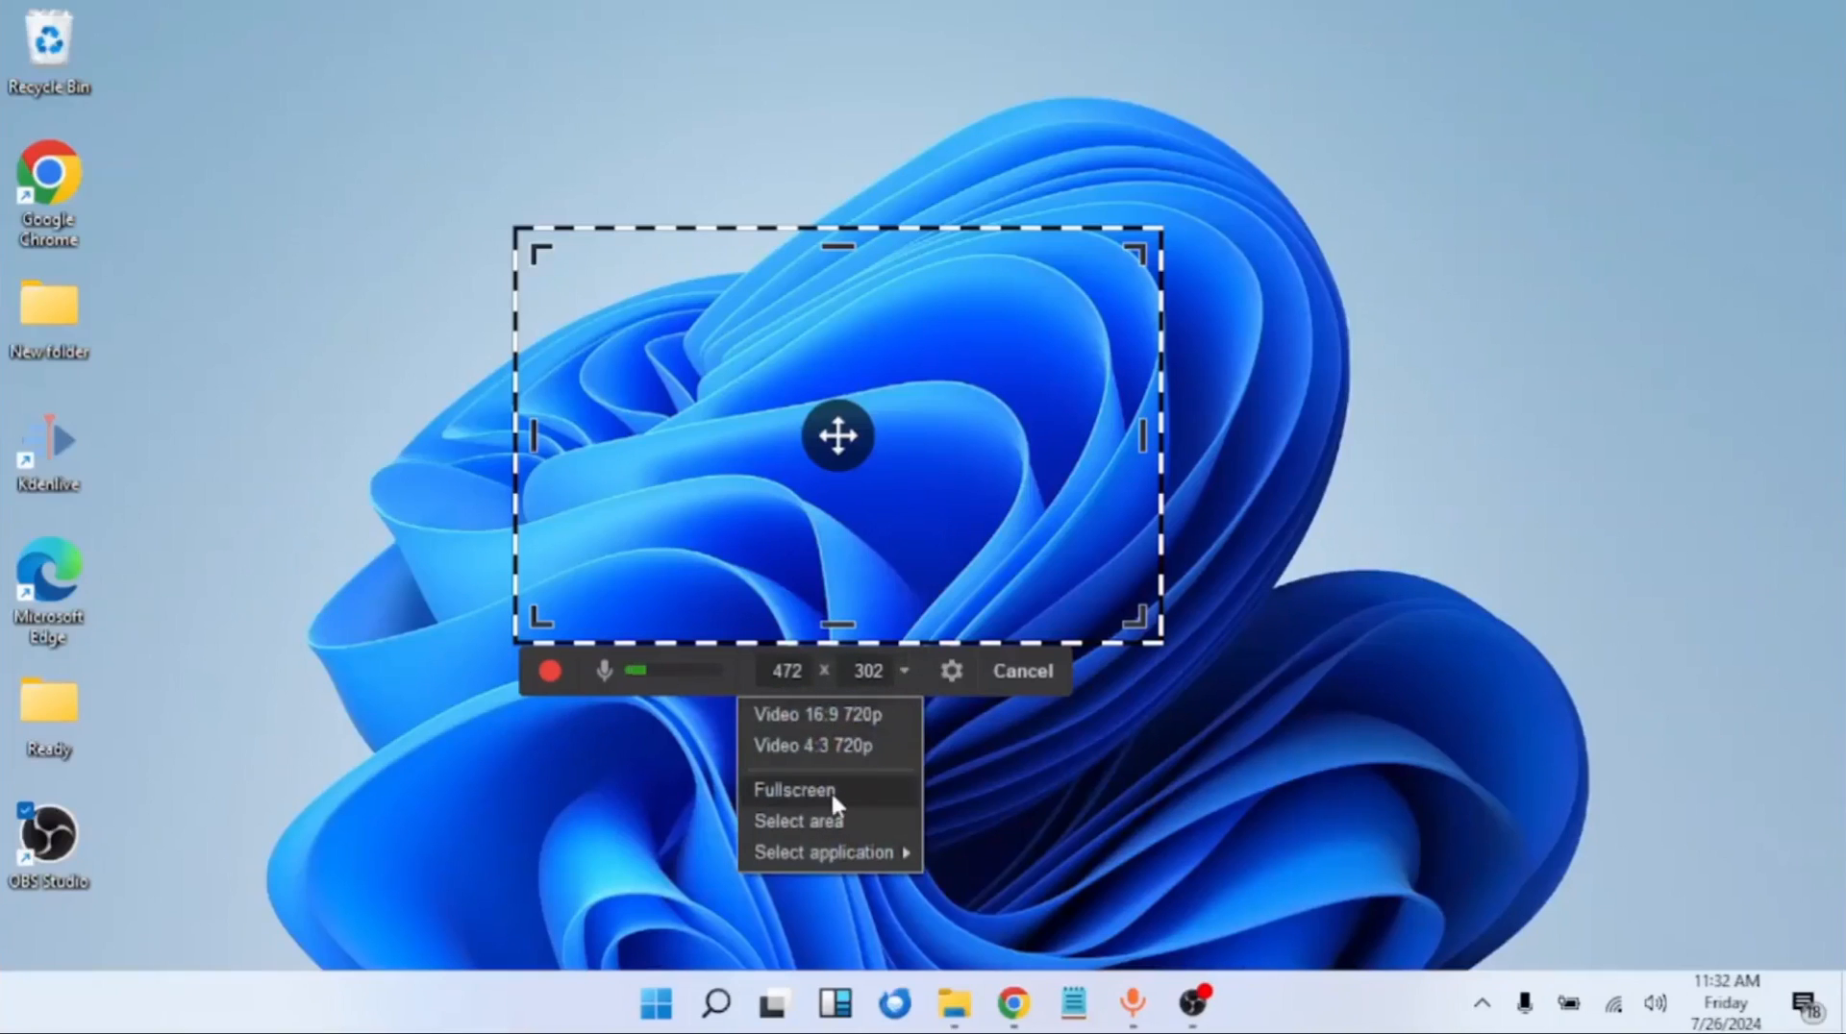
pyautogui.click(794, 789)
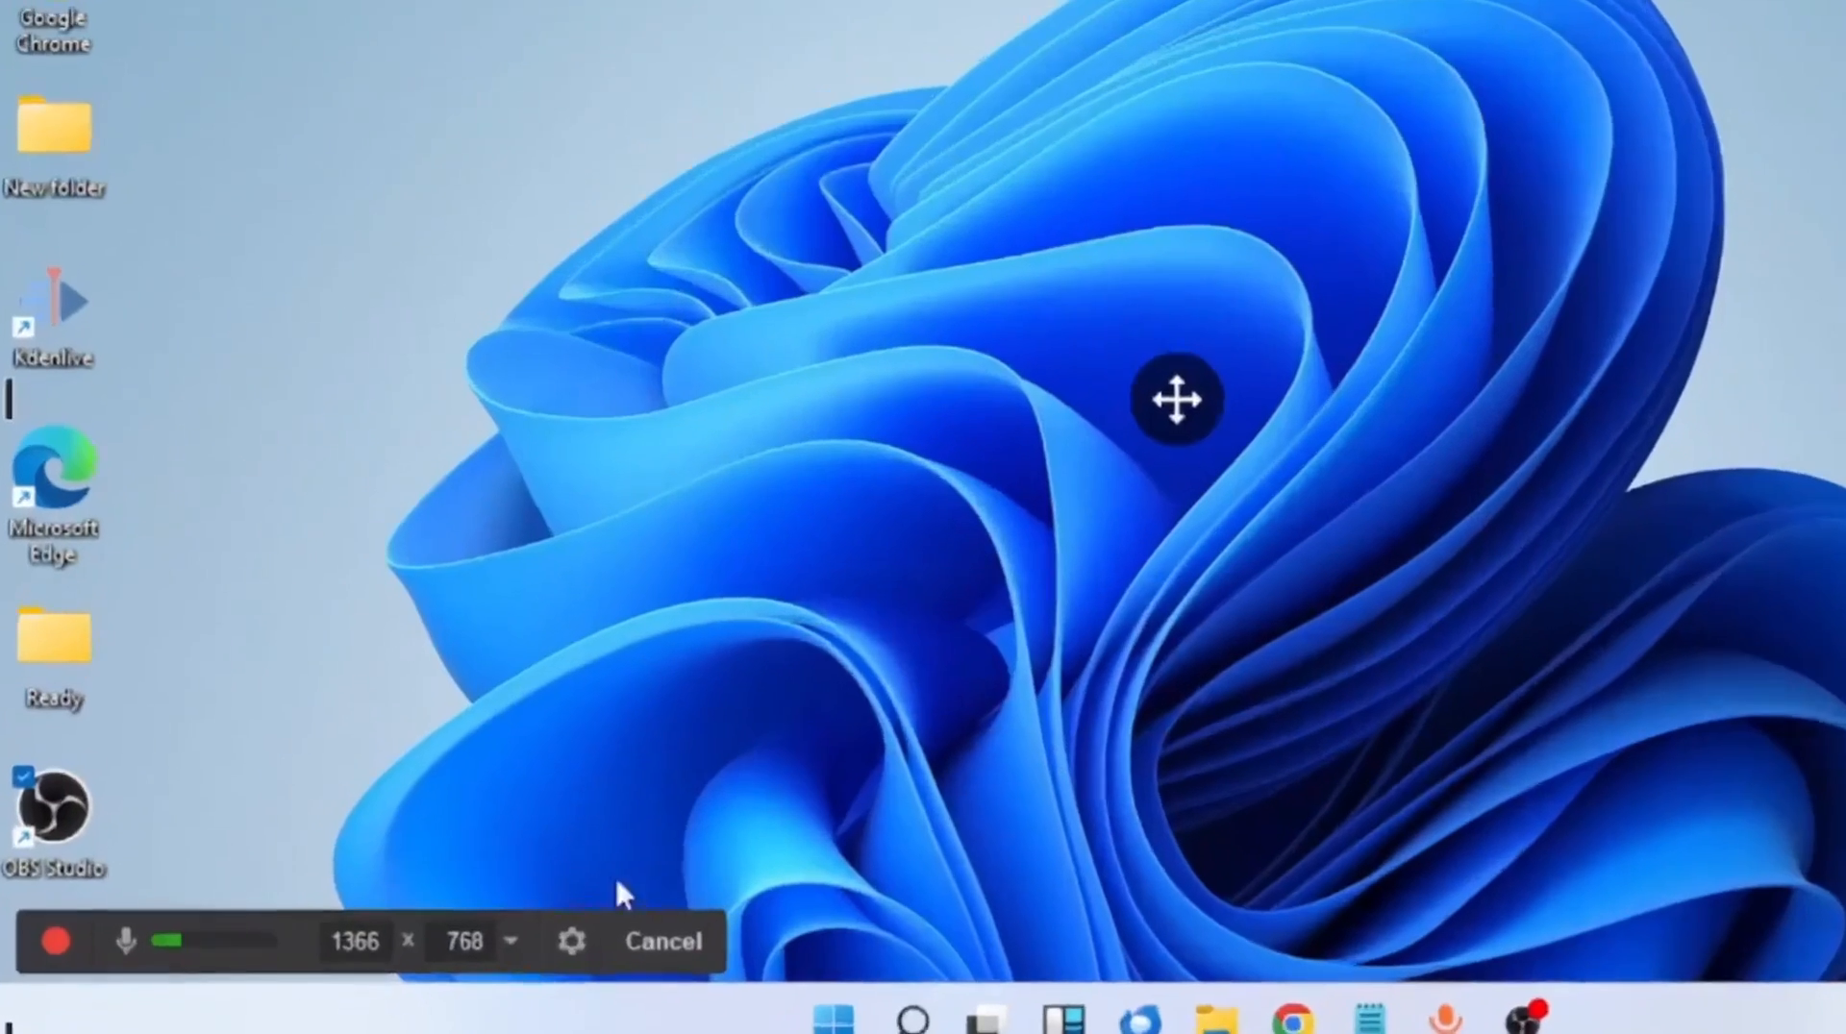
pyautogui.click(573, 940)
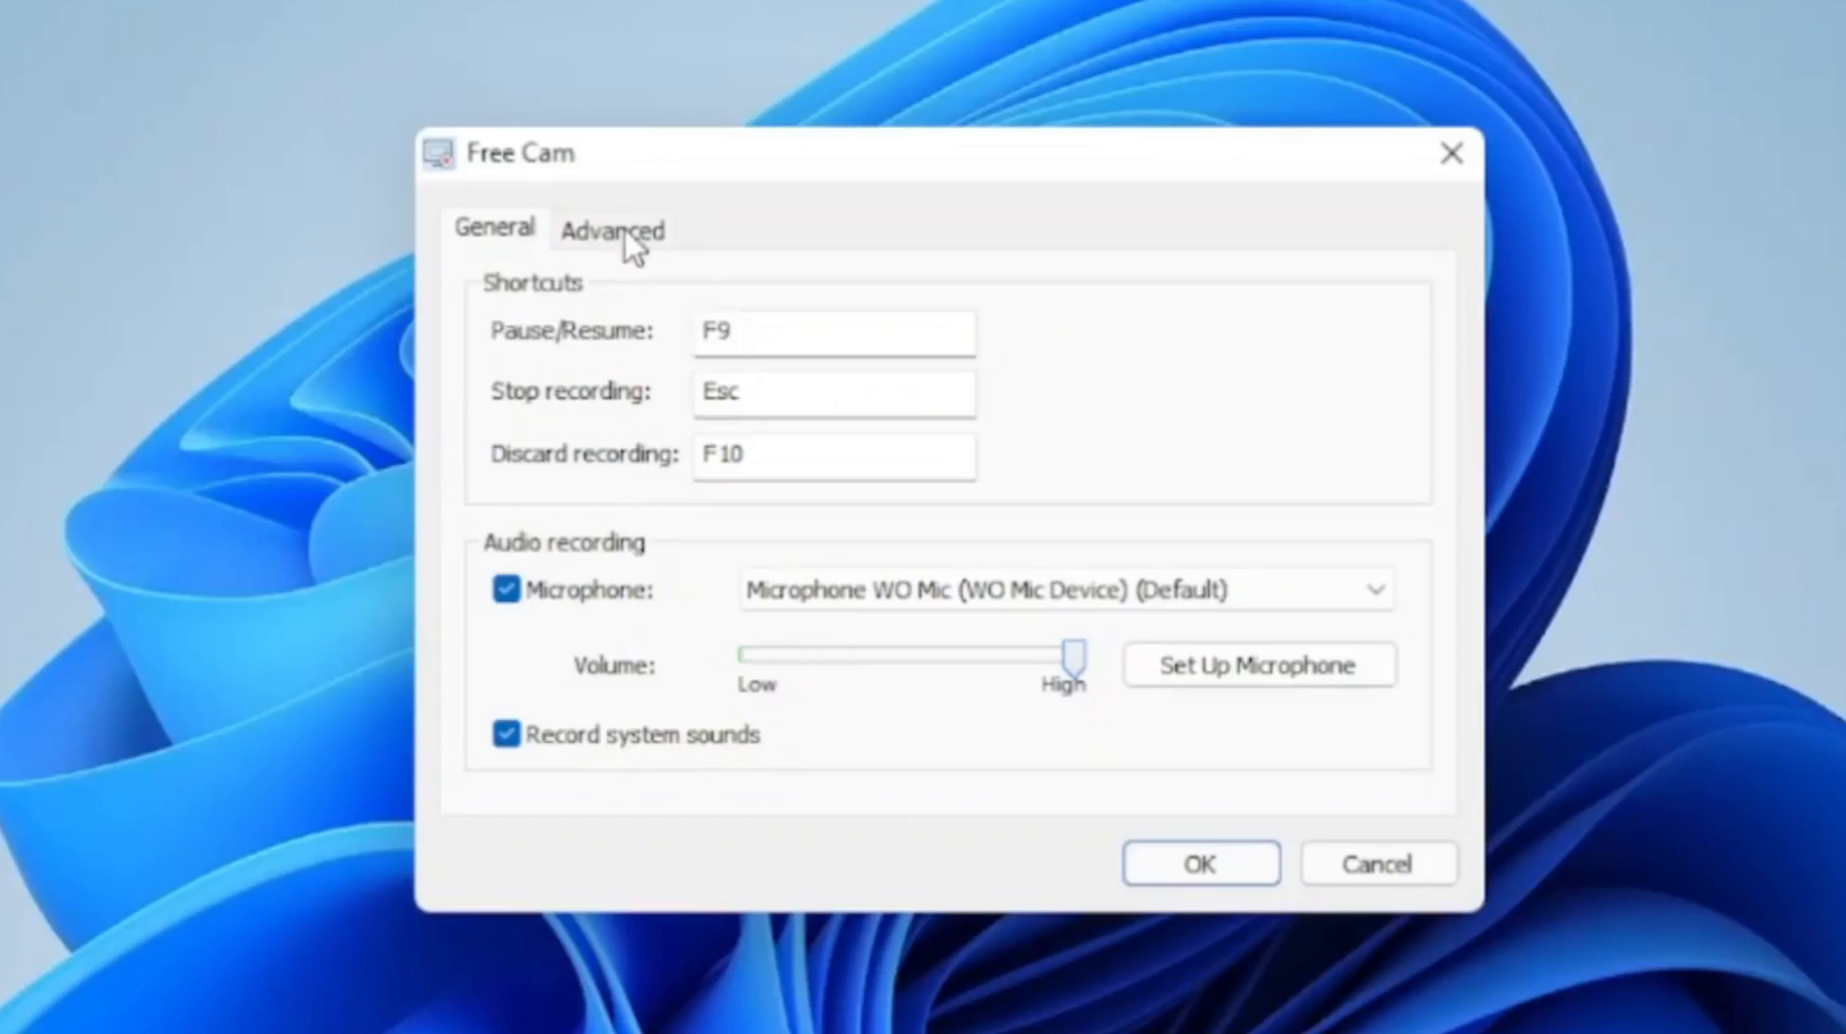
# Review the Advanced recording options in the settings dialog
pyautogui.click(612, 228)
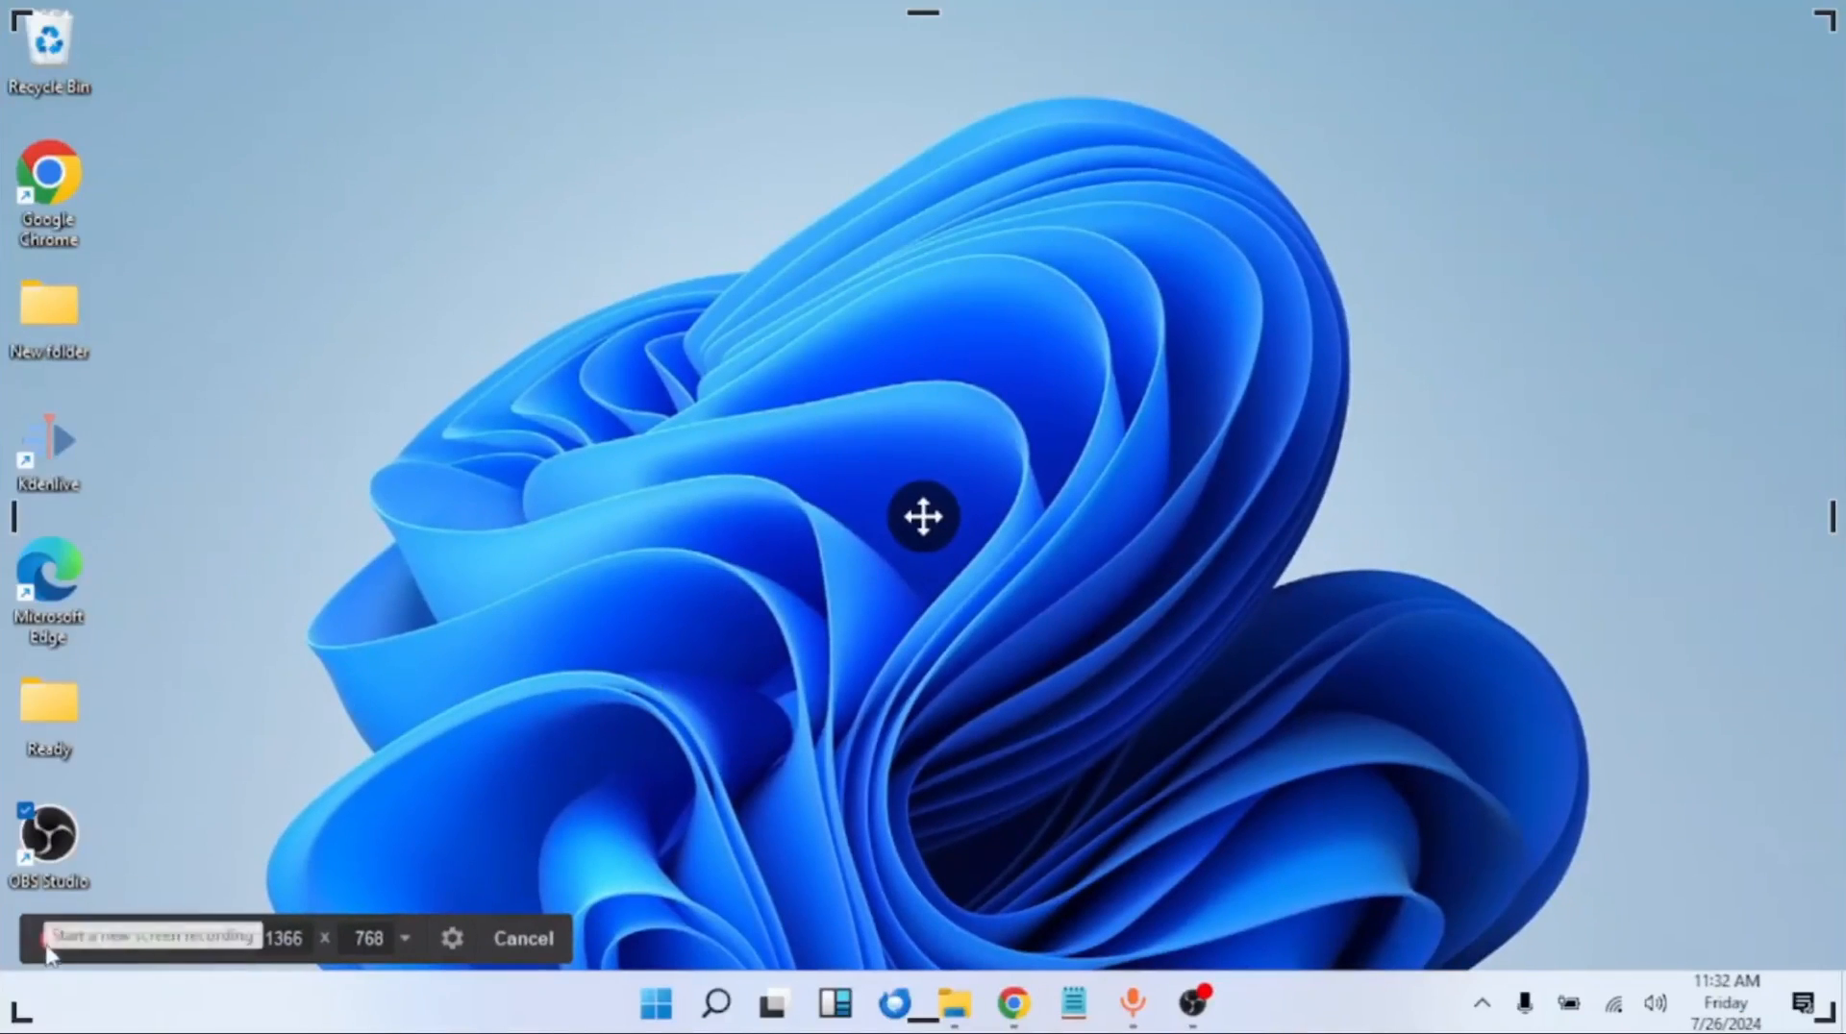
# Record the desktop while OBS Studio is shown and minimised and Notepad opened and closed
pyautogui.click(148, 938)
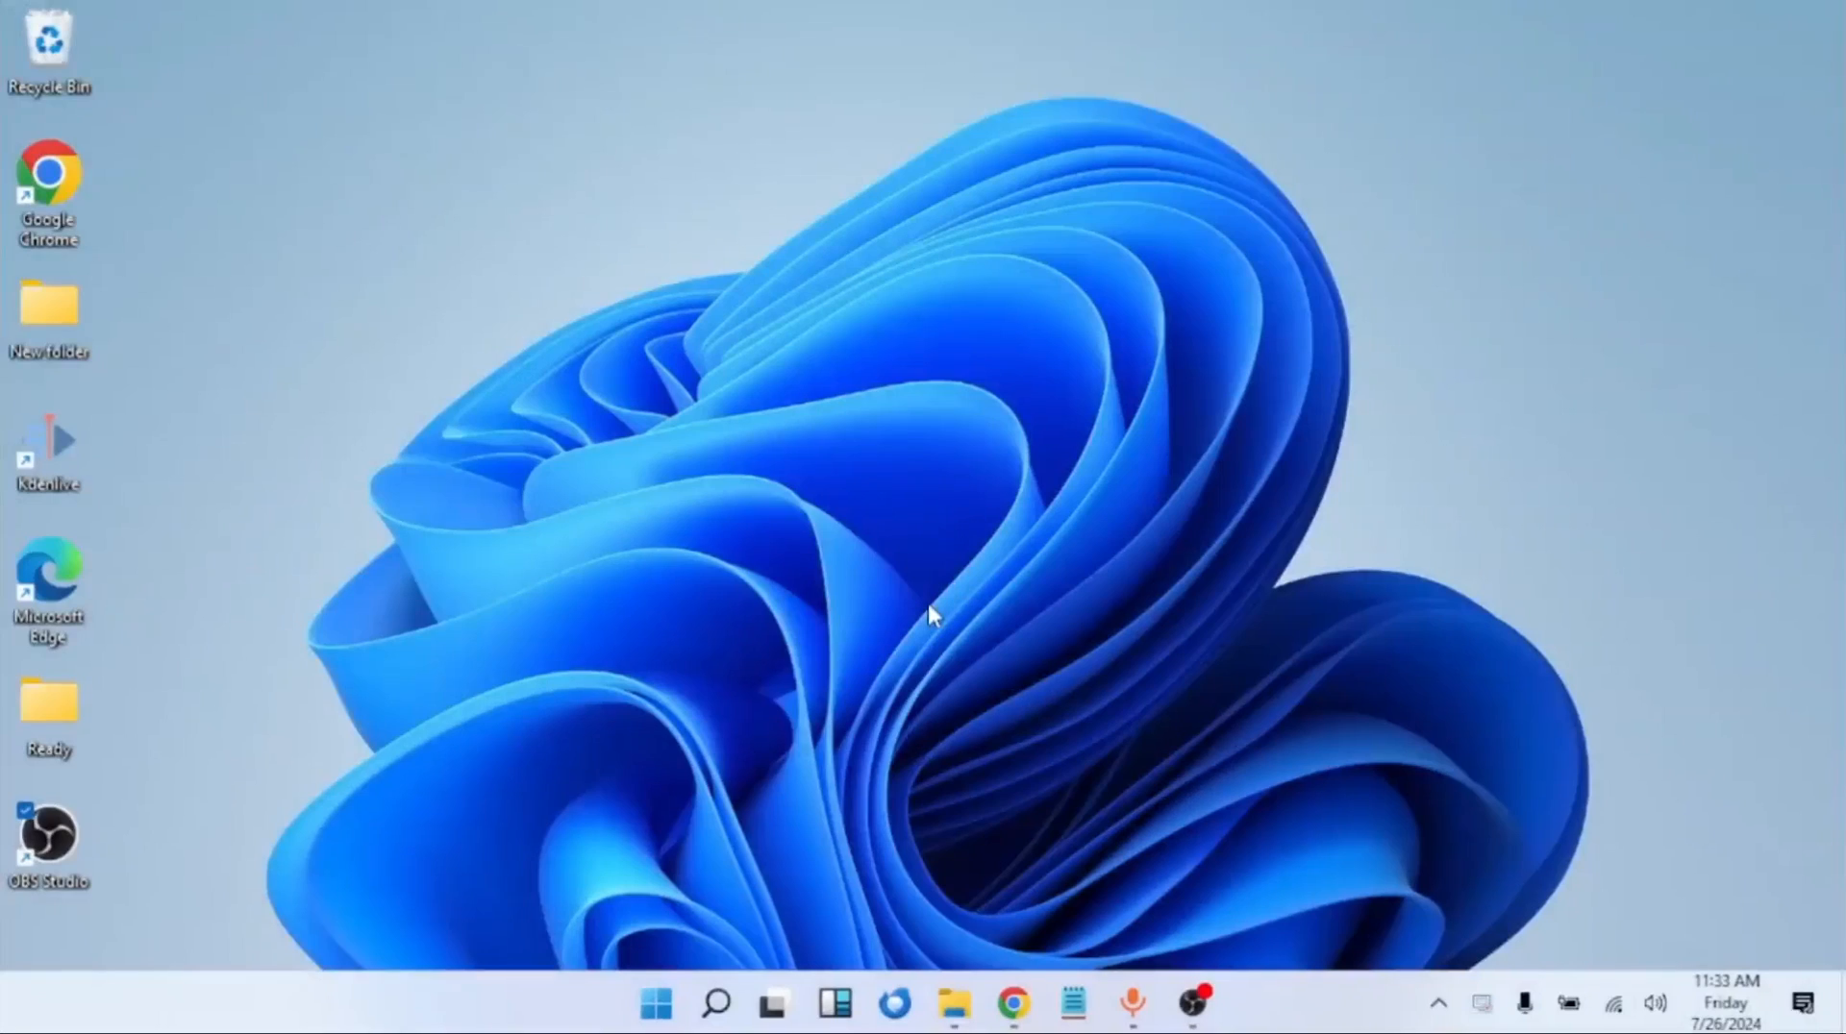
pyautogui.moveTo(35, 671)
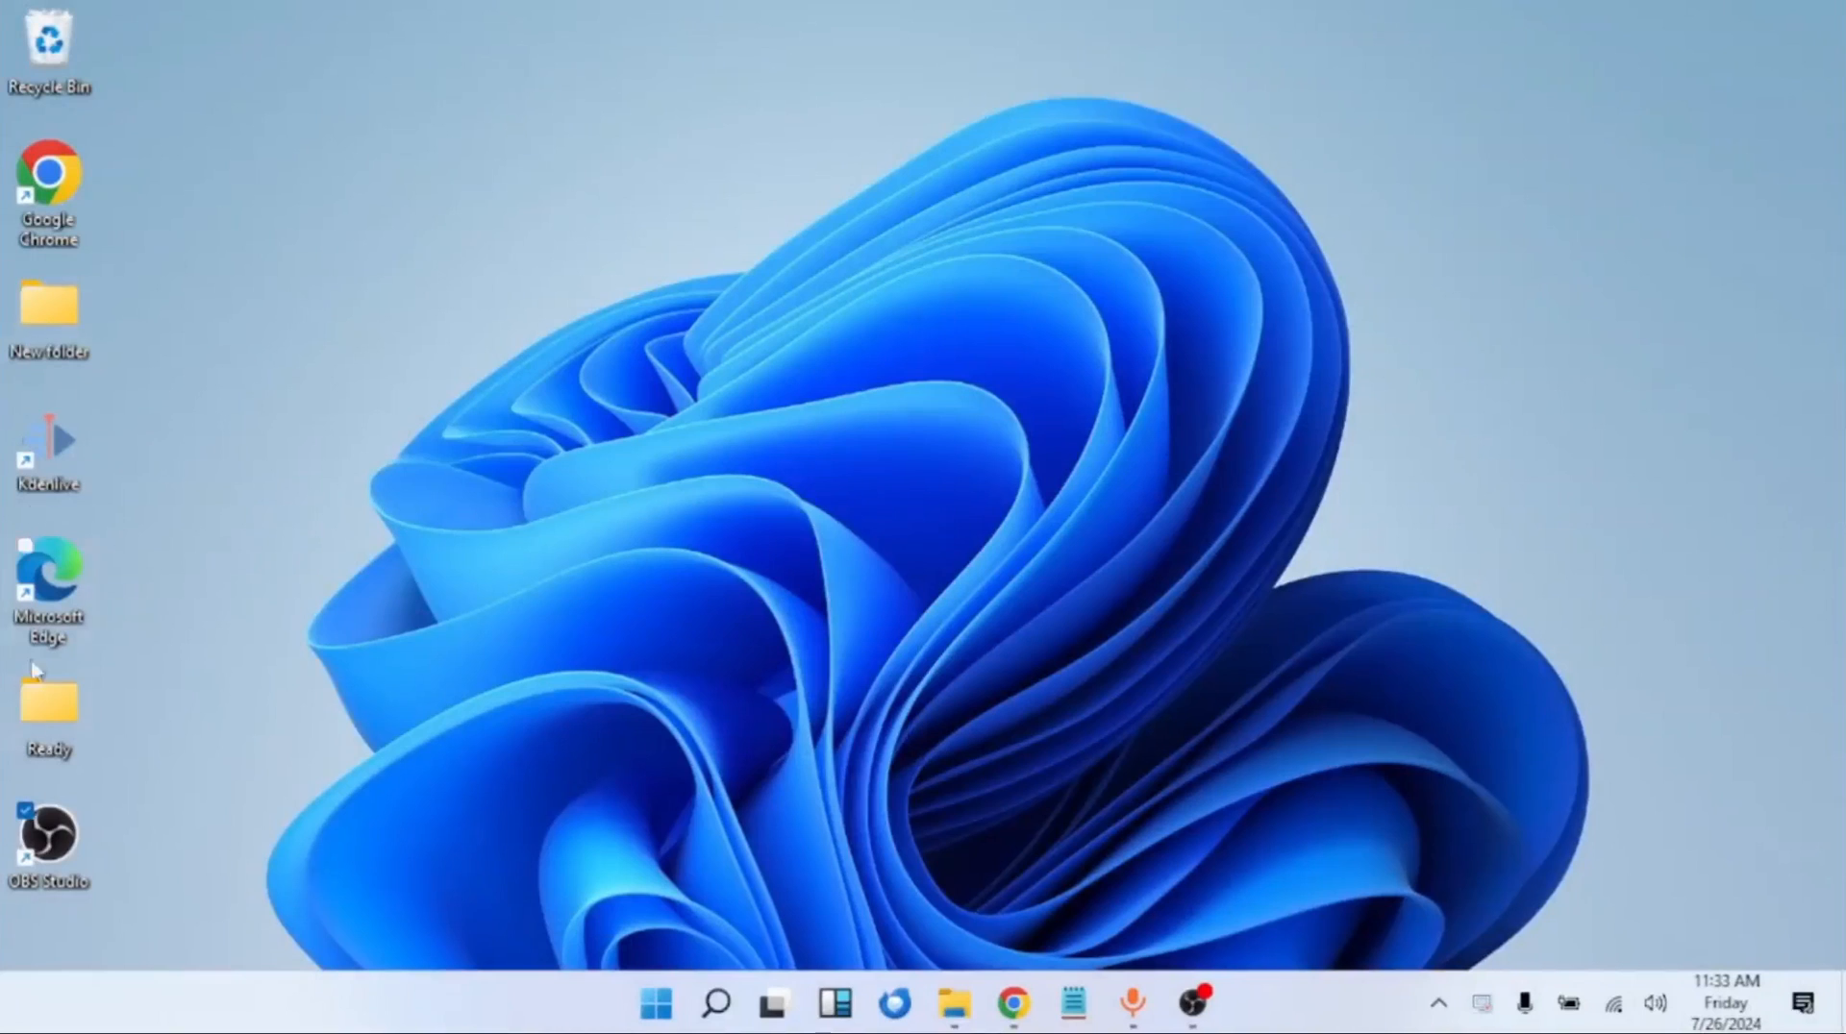
pyautogui.moveTo(1251, 848)
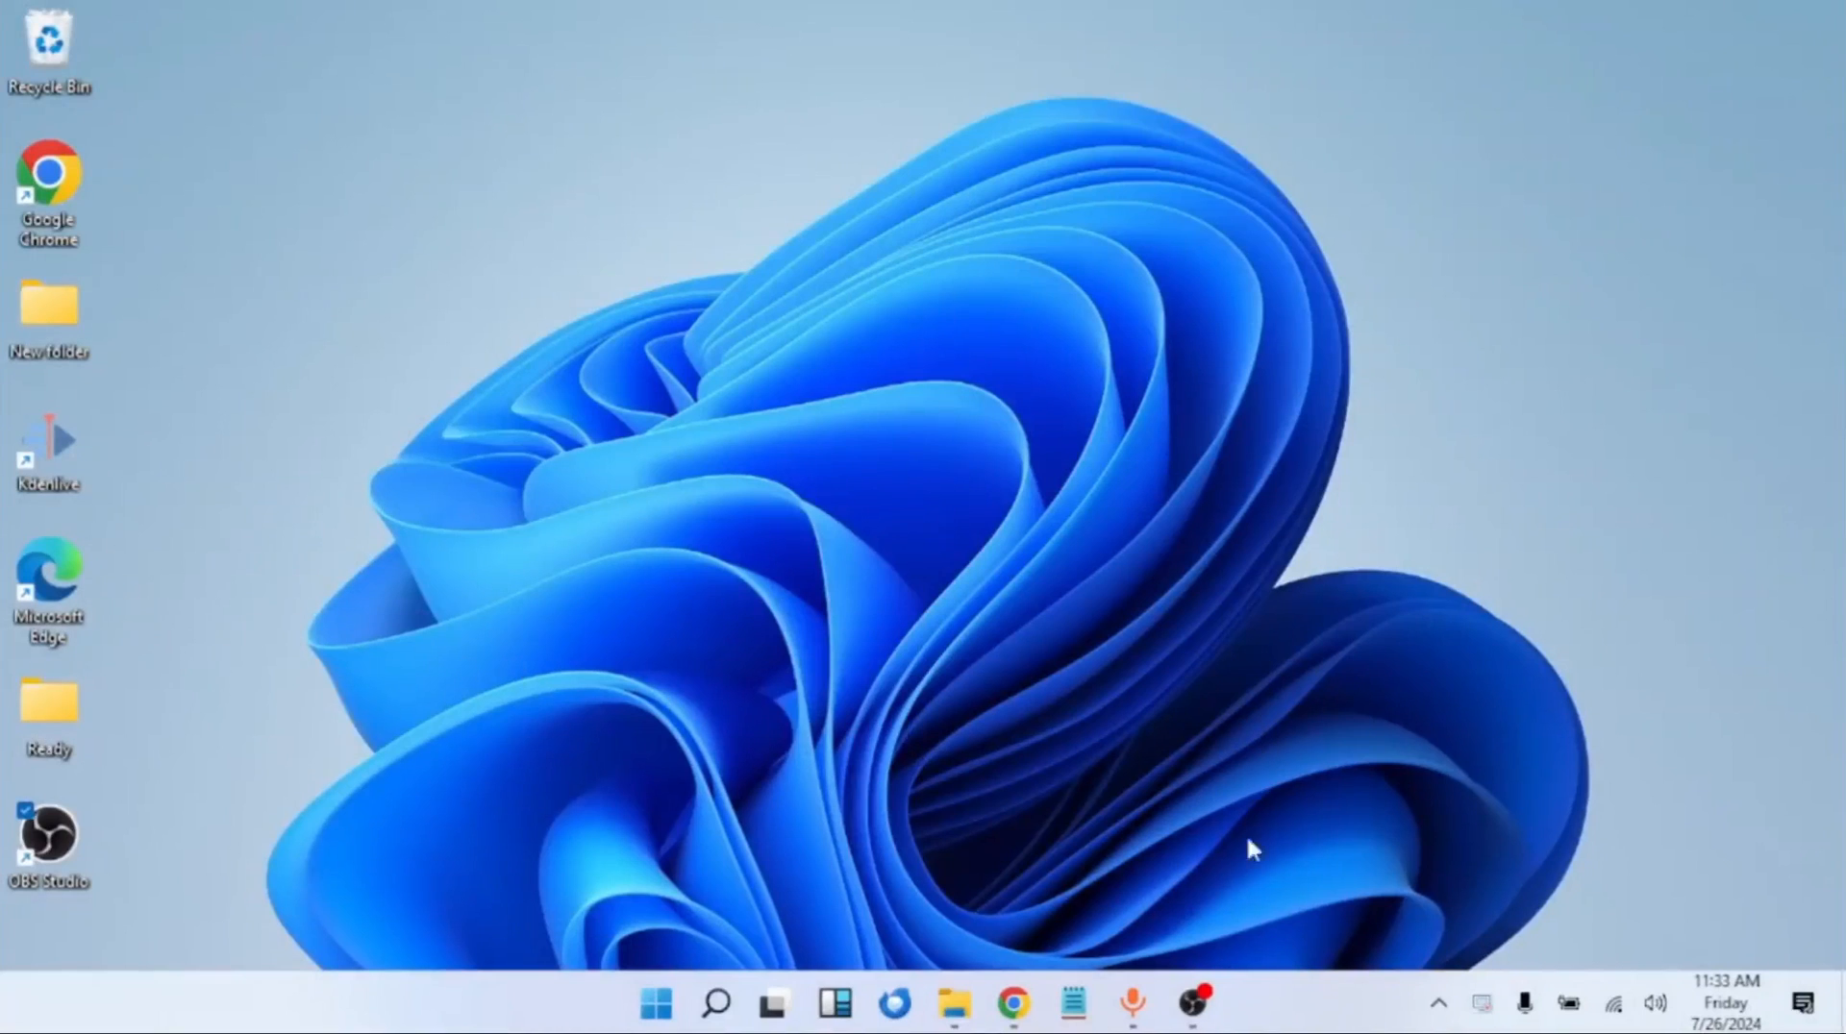
pyautogui.click(1192, 1003)
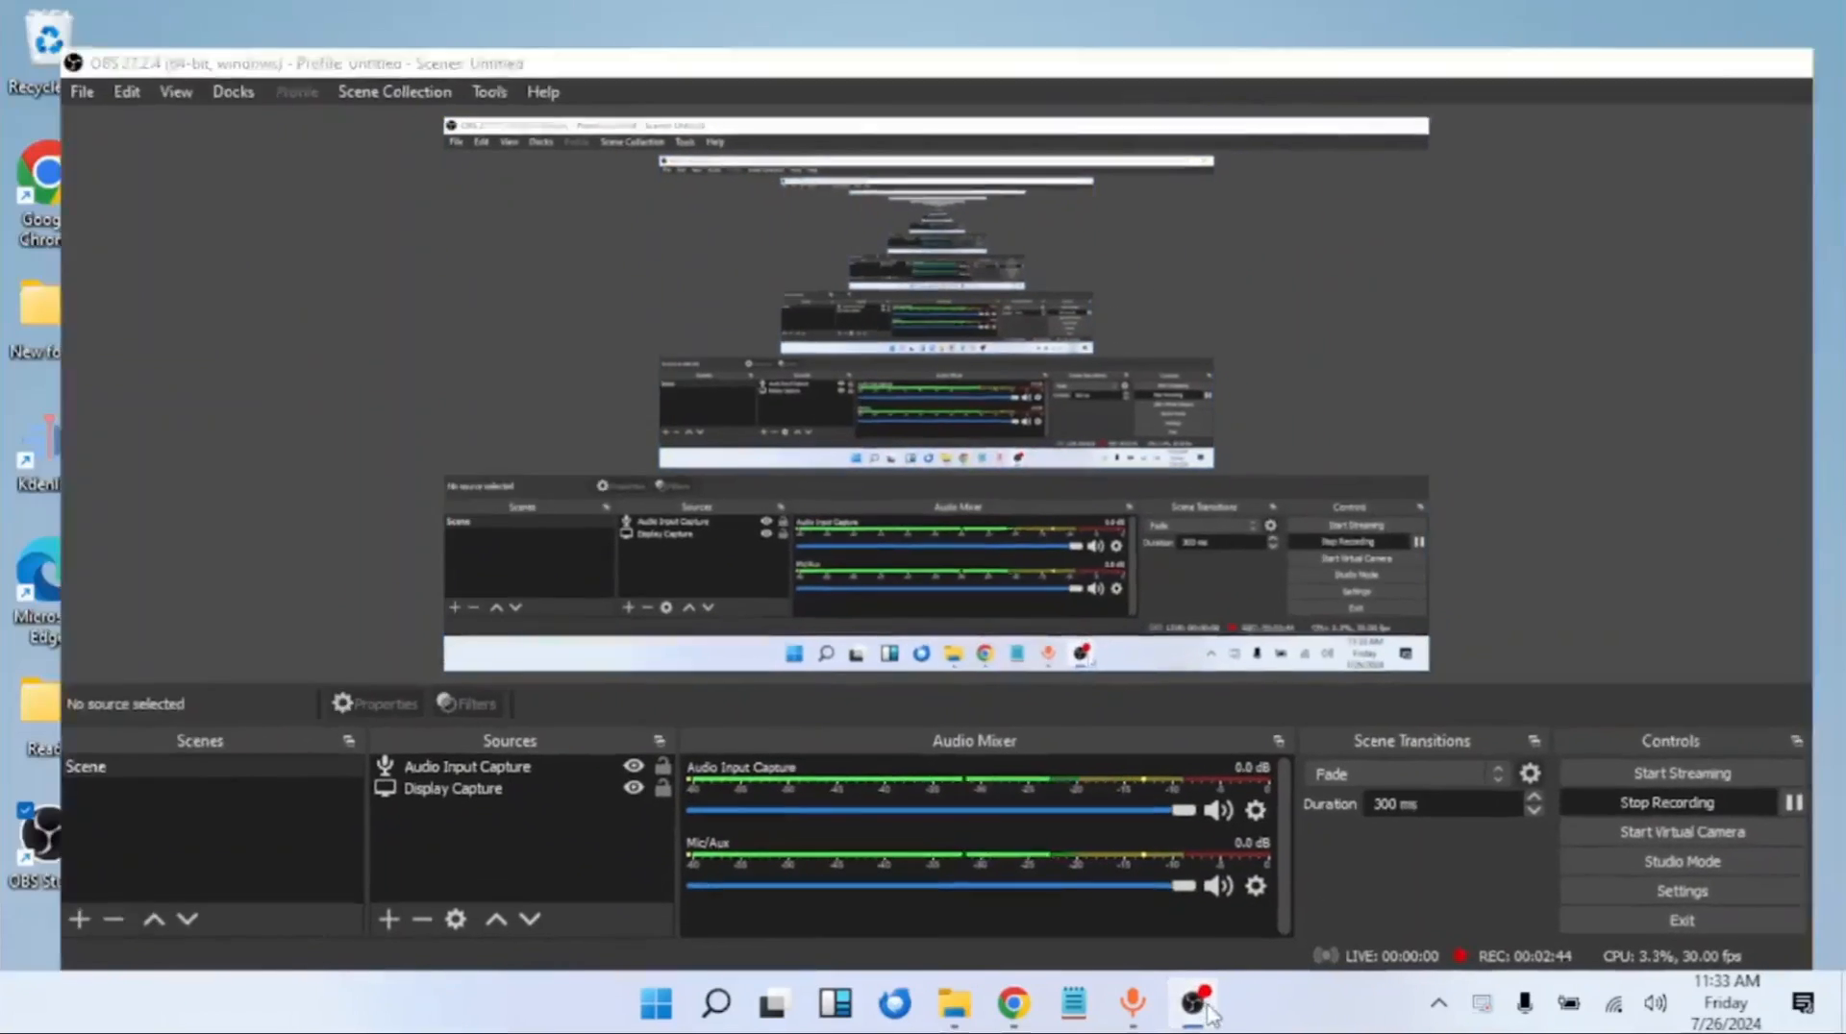
pyautogui.click(1195, 1003)
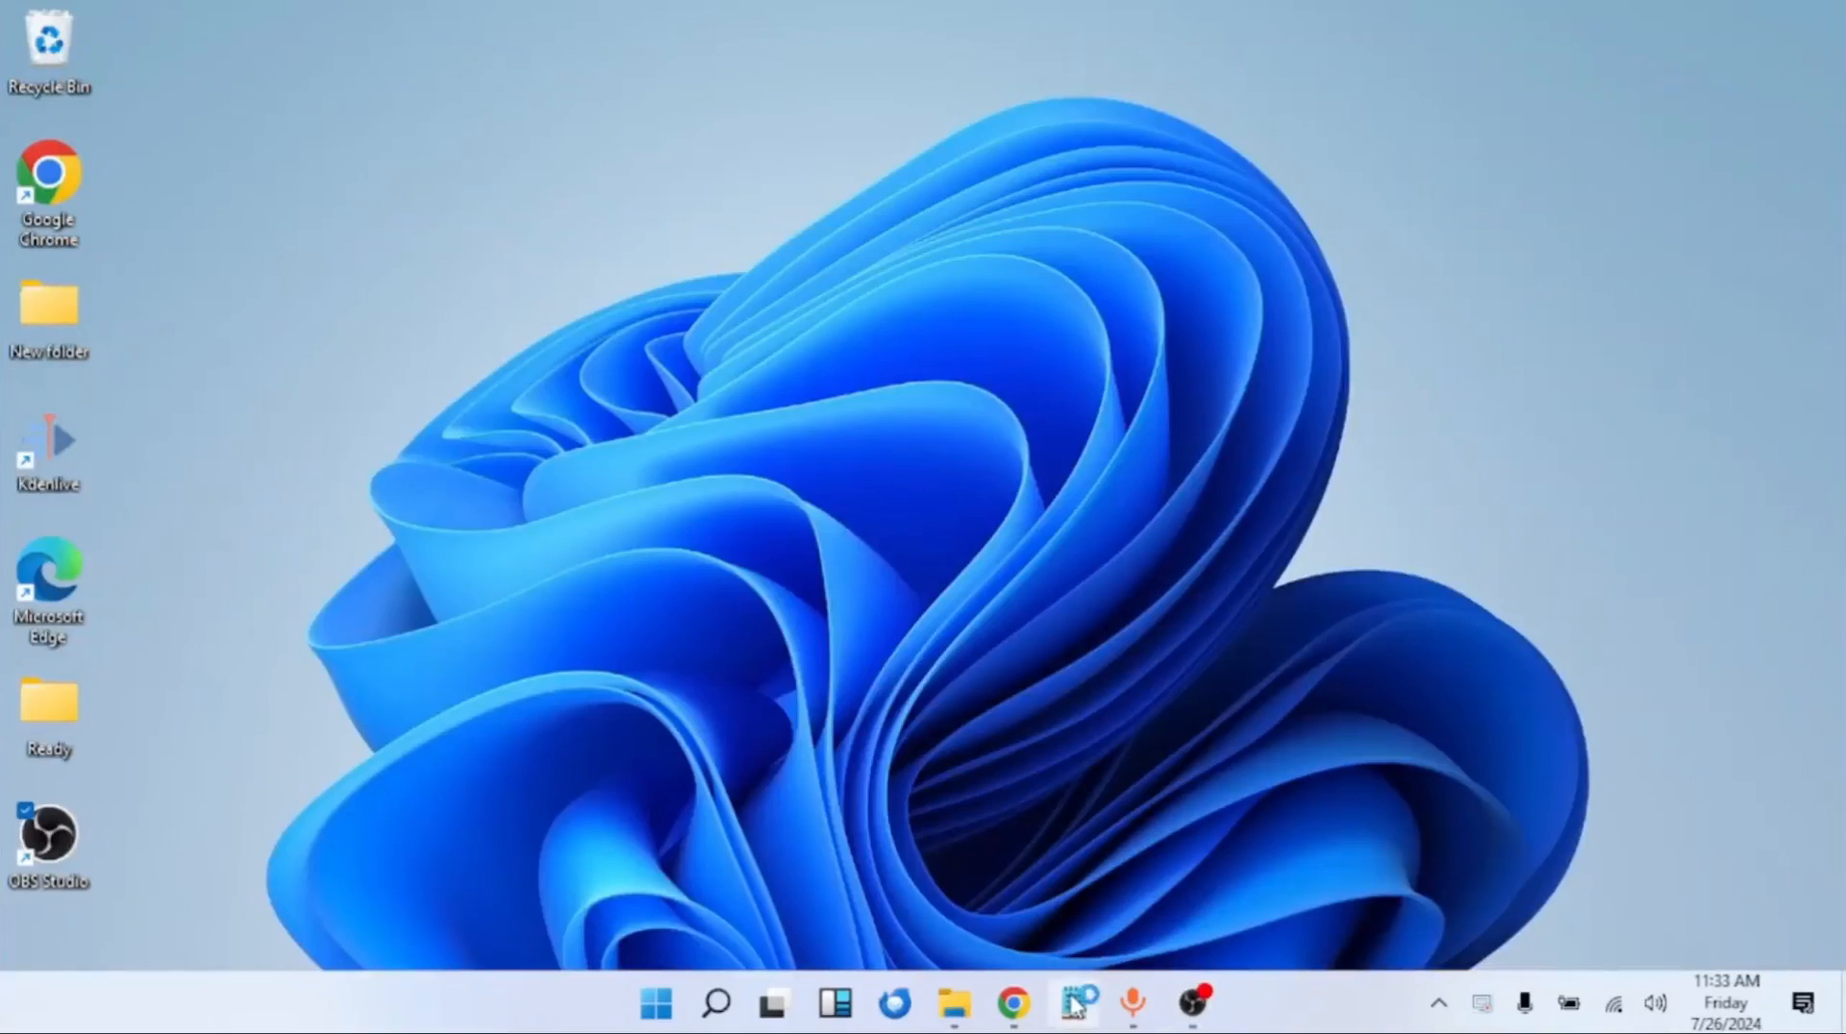
pyautogui.click(1072, 1004)
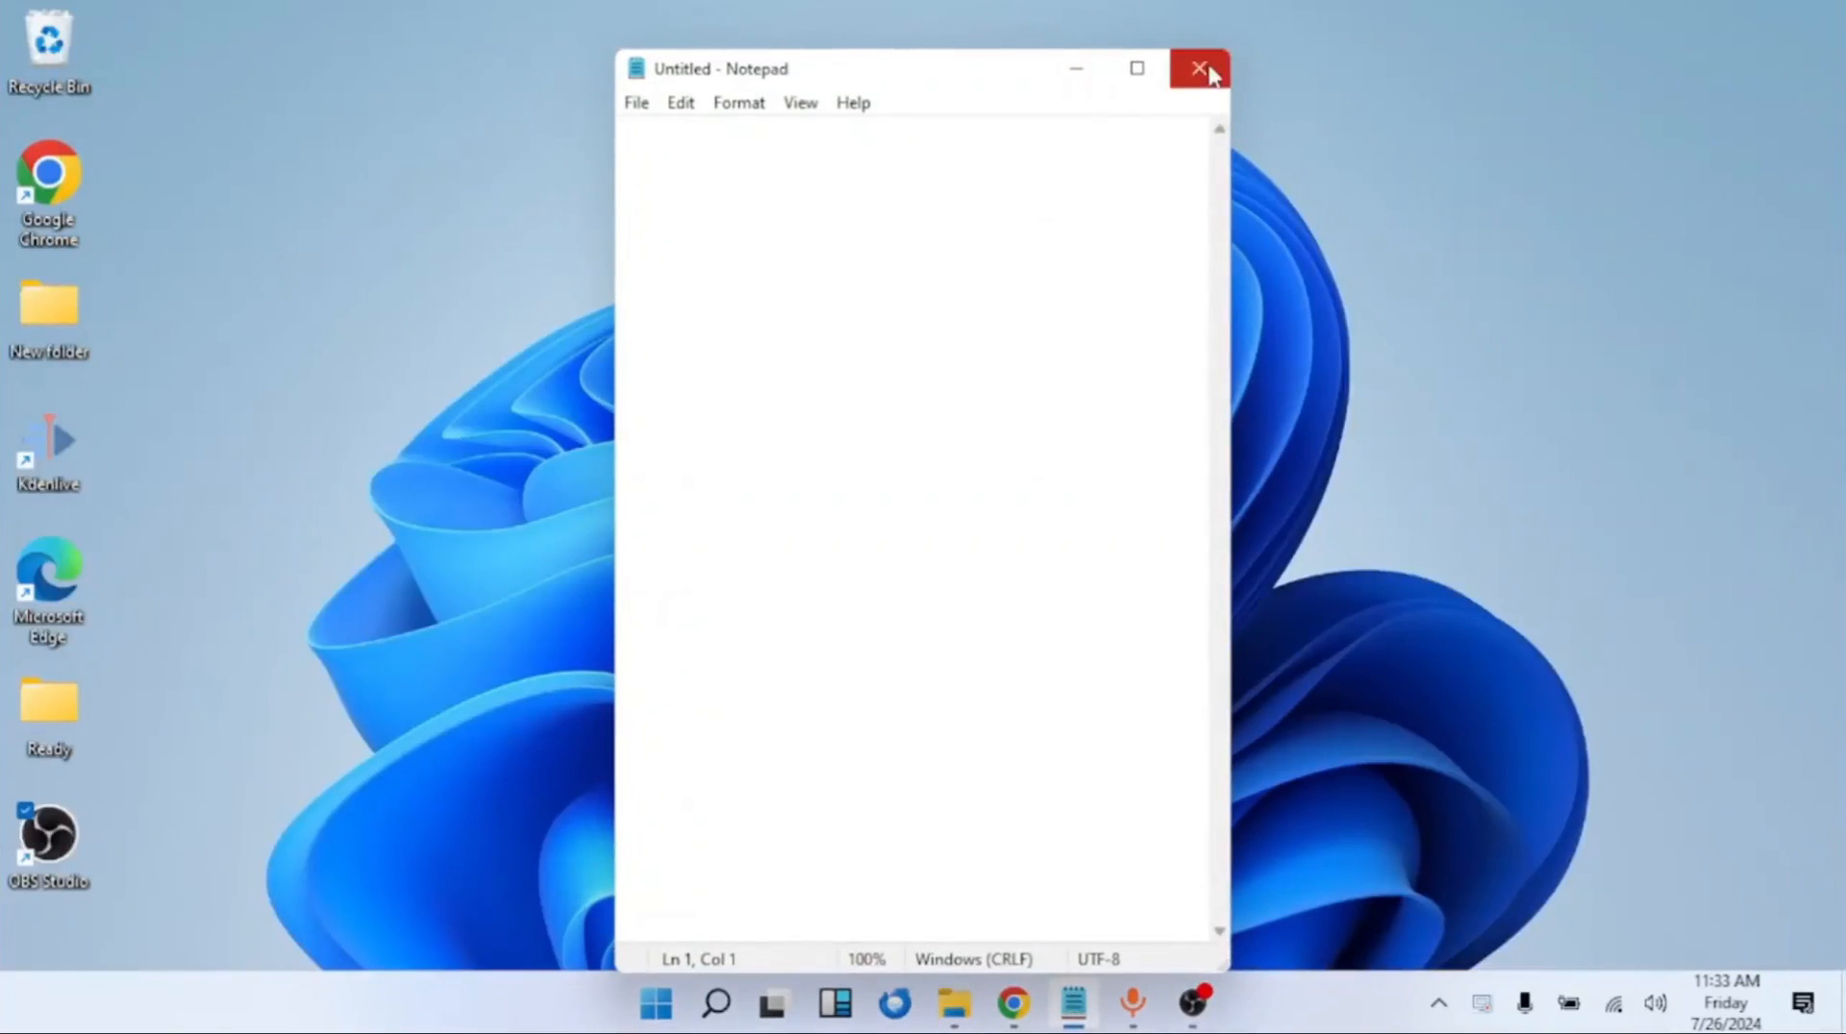
pyautogui.click(1198, 67)
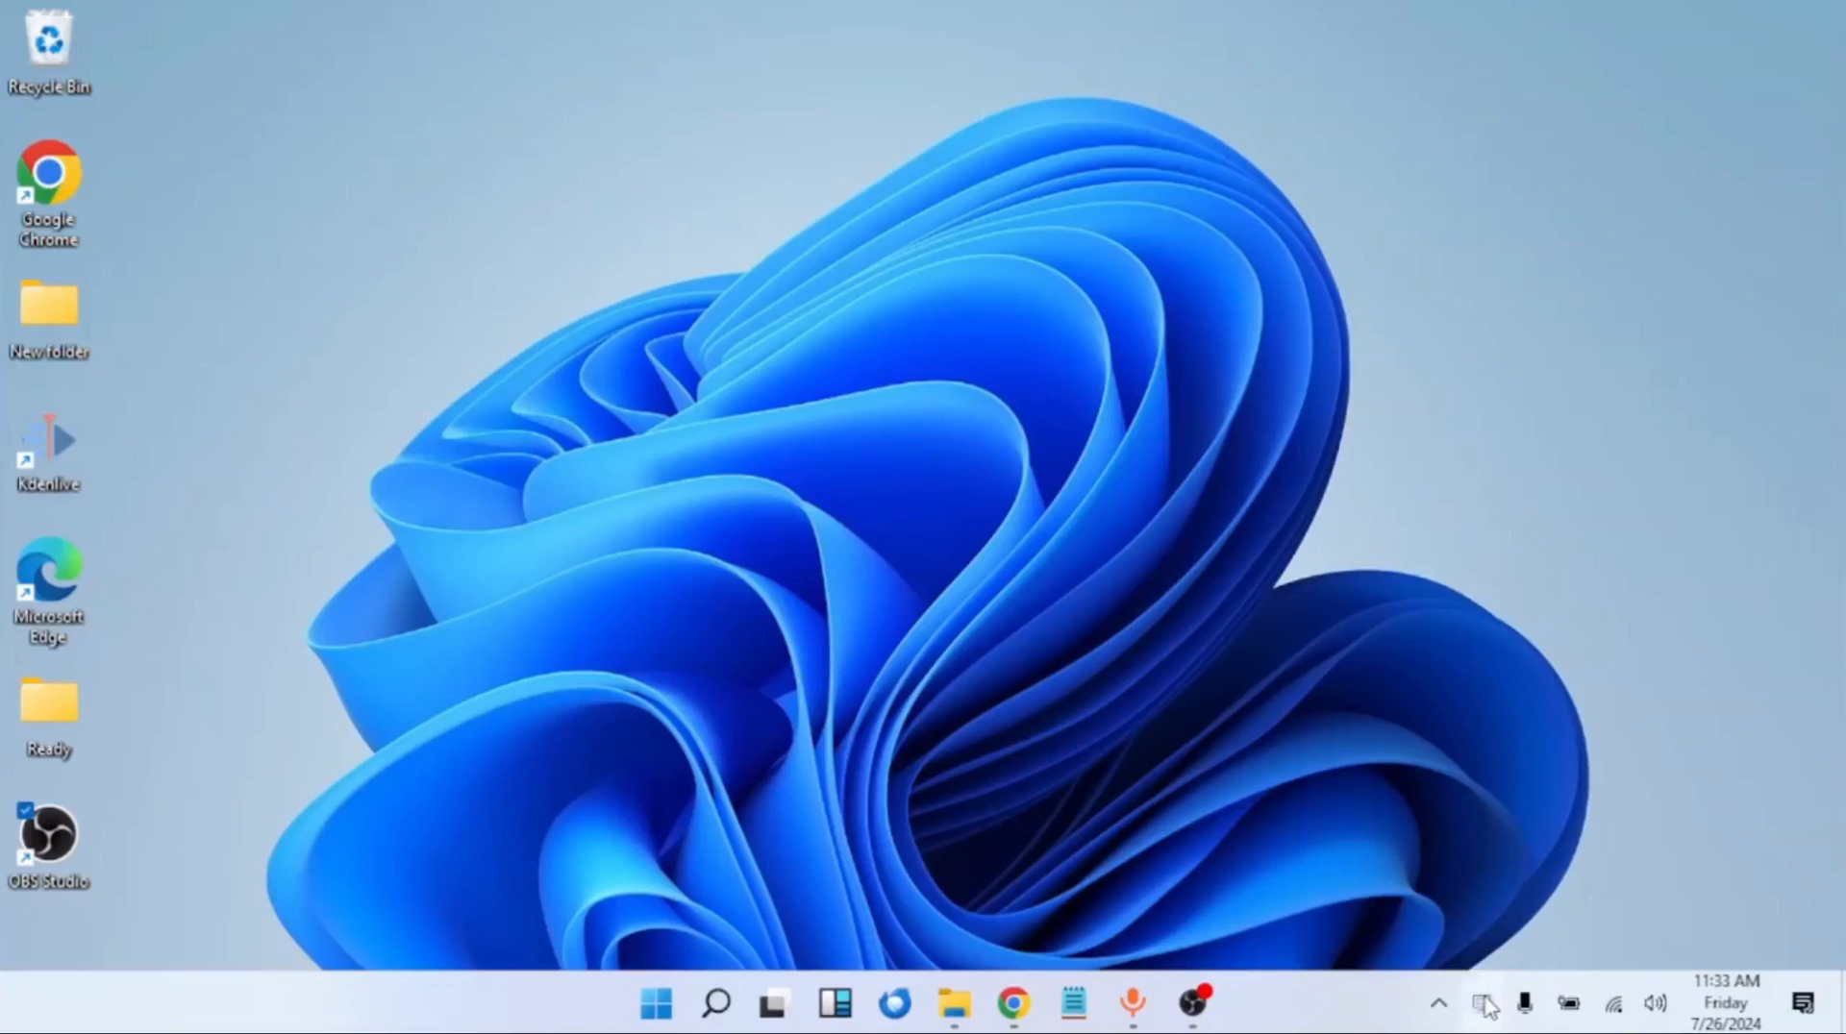
# Stop the recording with Escape so the clip opens in the preview editor
pyautogui.press('Escape')
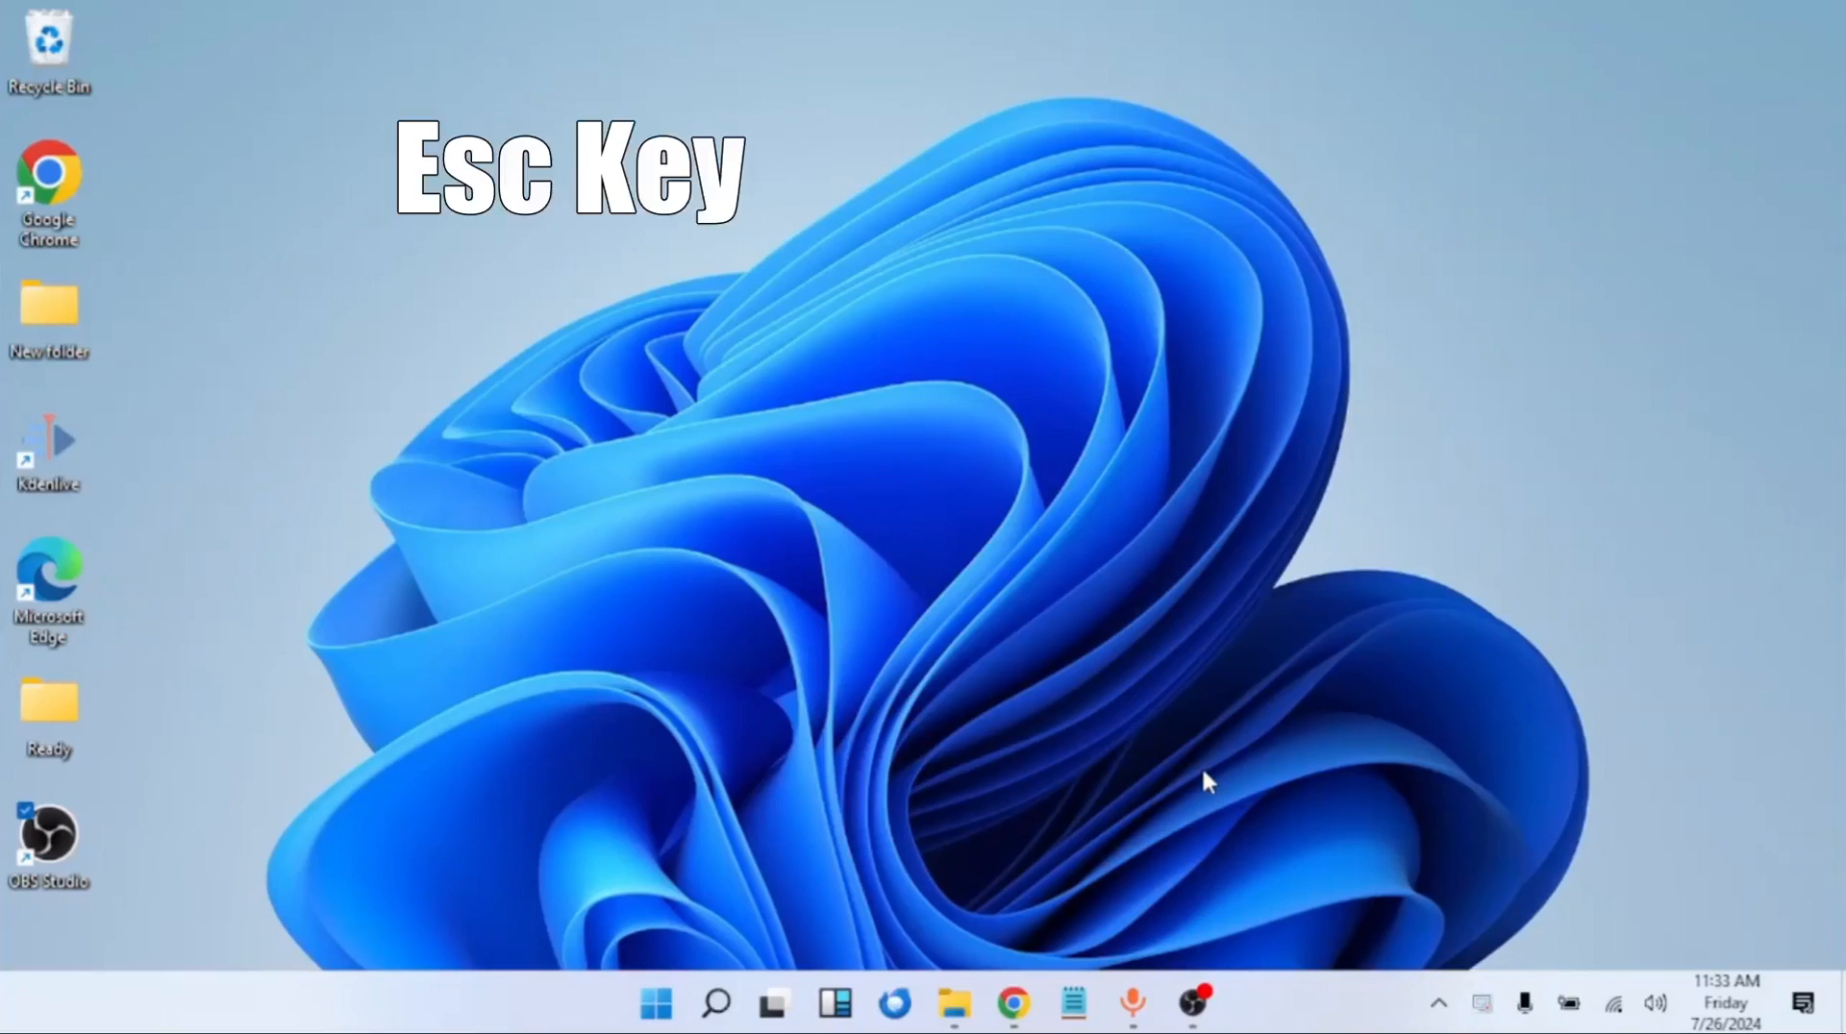
pyautogui.press('Escape')
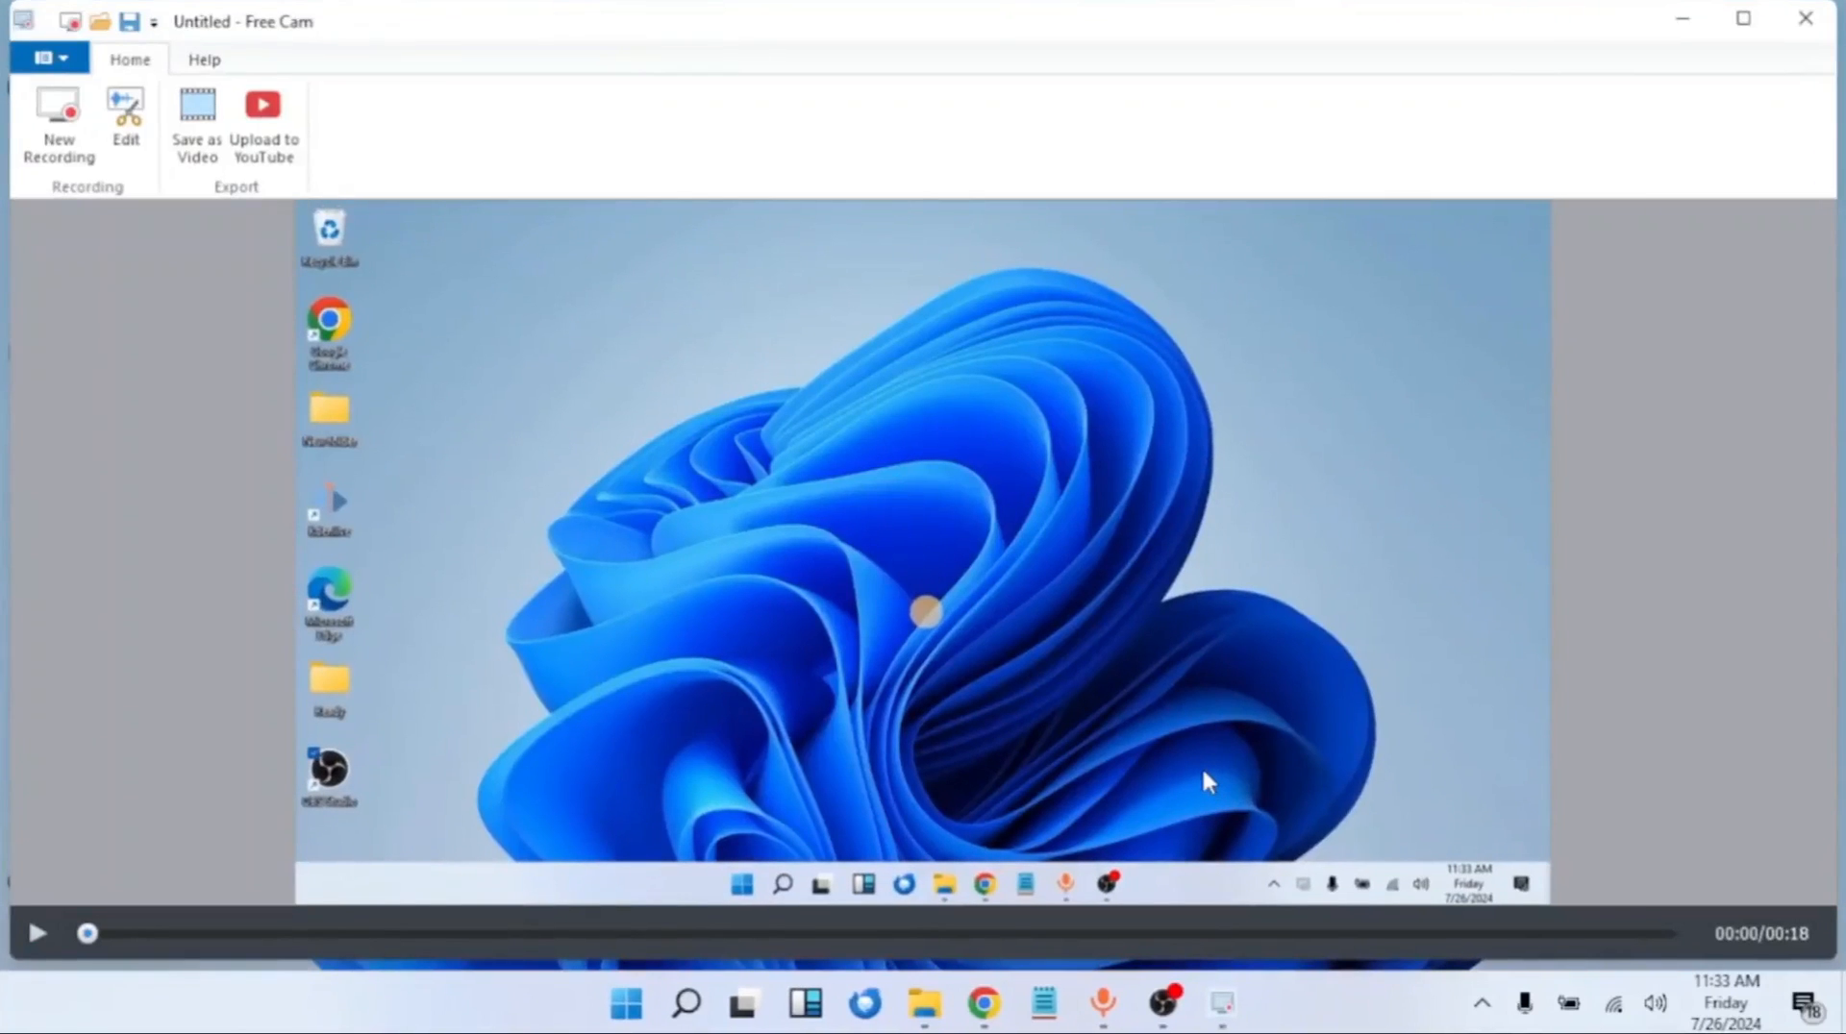
pyautogui.moveTo(35, 933)
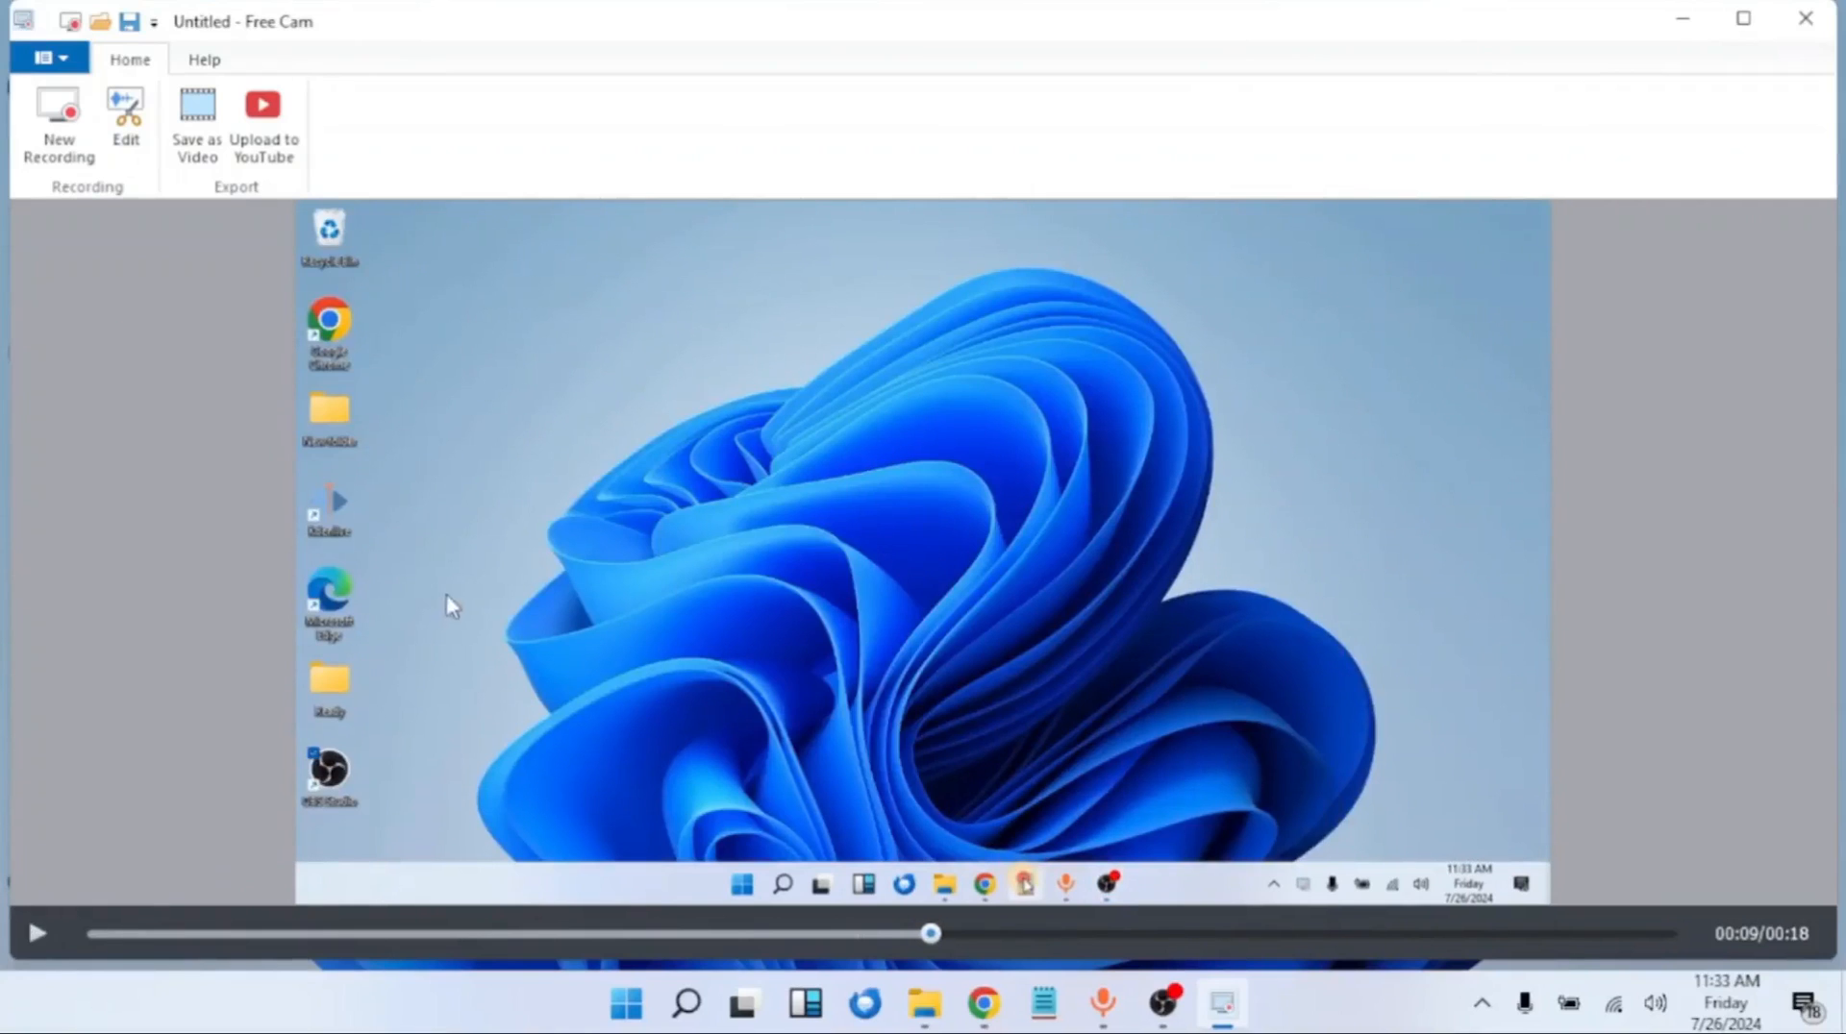
pyautogui.moveTo(460, 548)
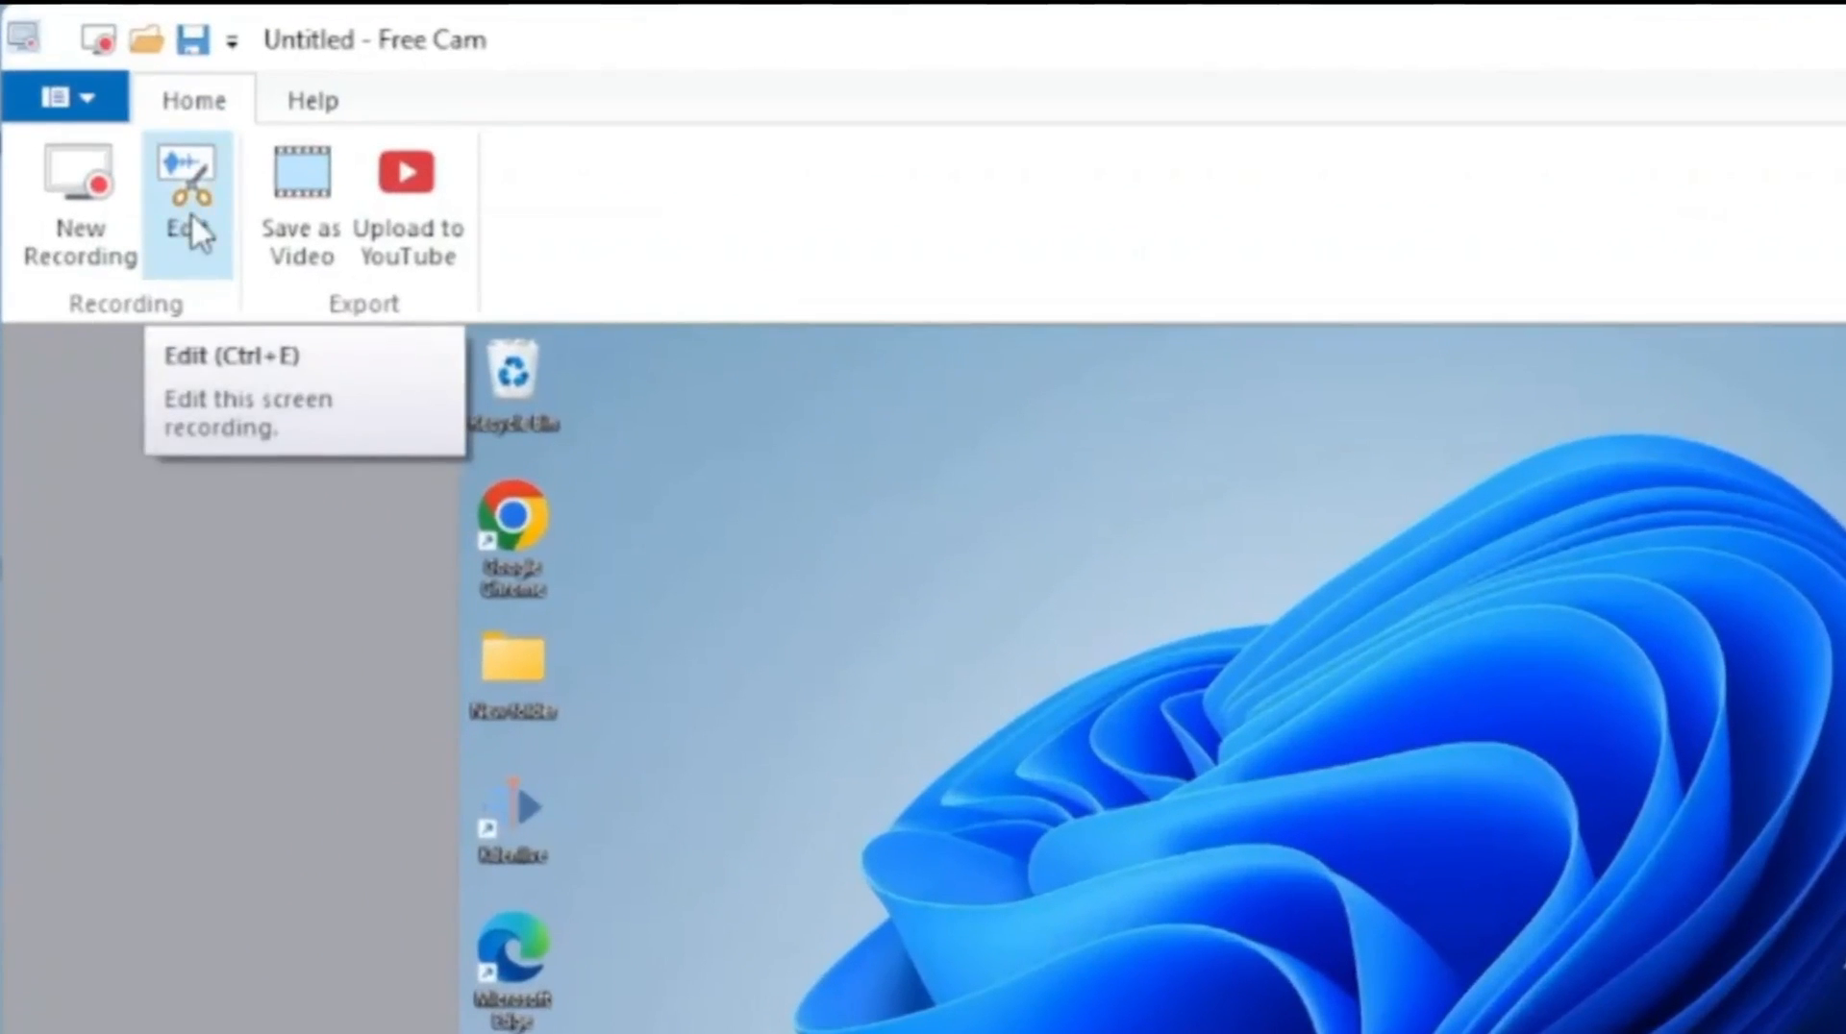
# In the editor, mark the timeline from 0:12 to about 0:15 and delete that stretch
pyautogui.click(187, 200)
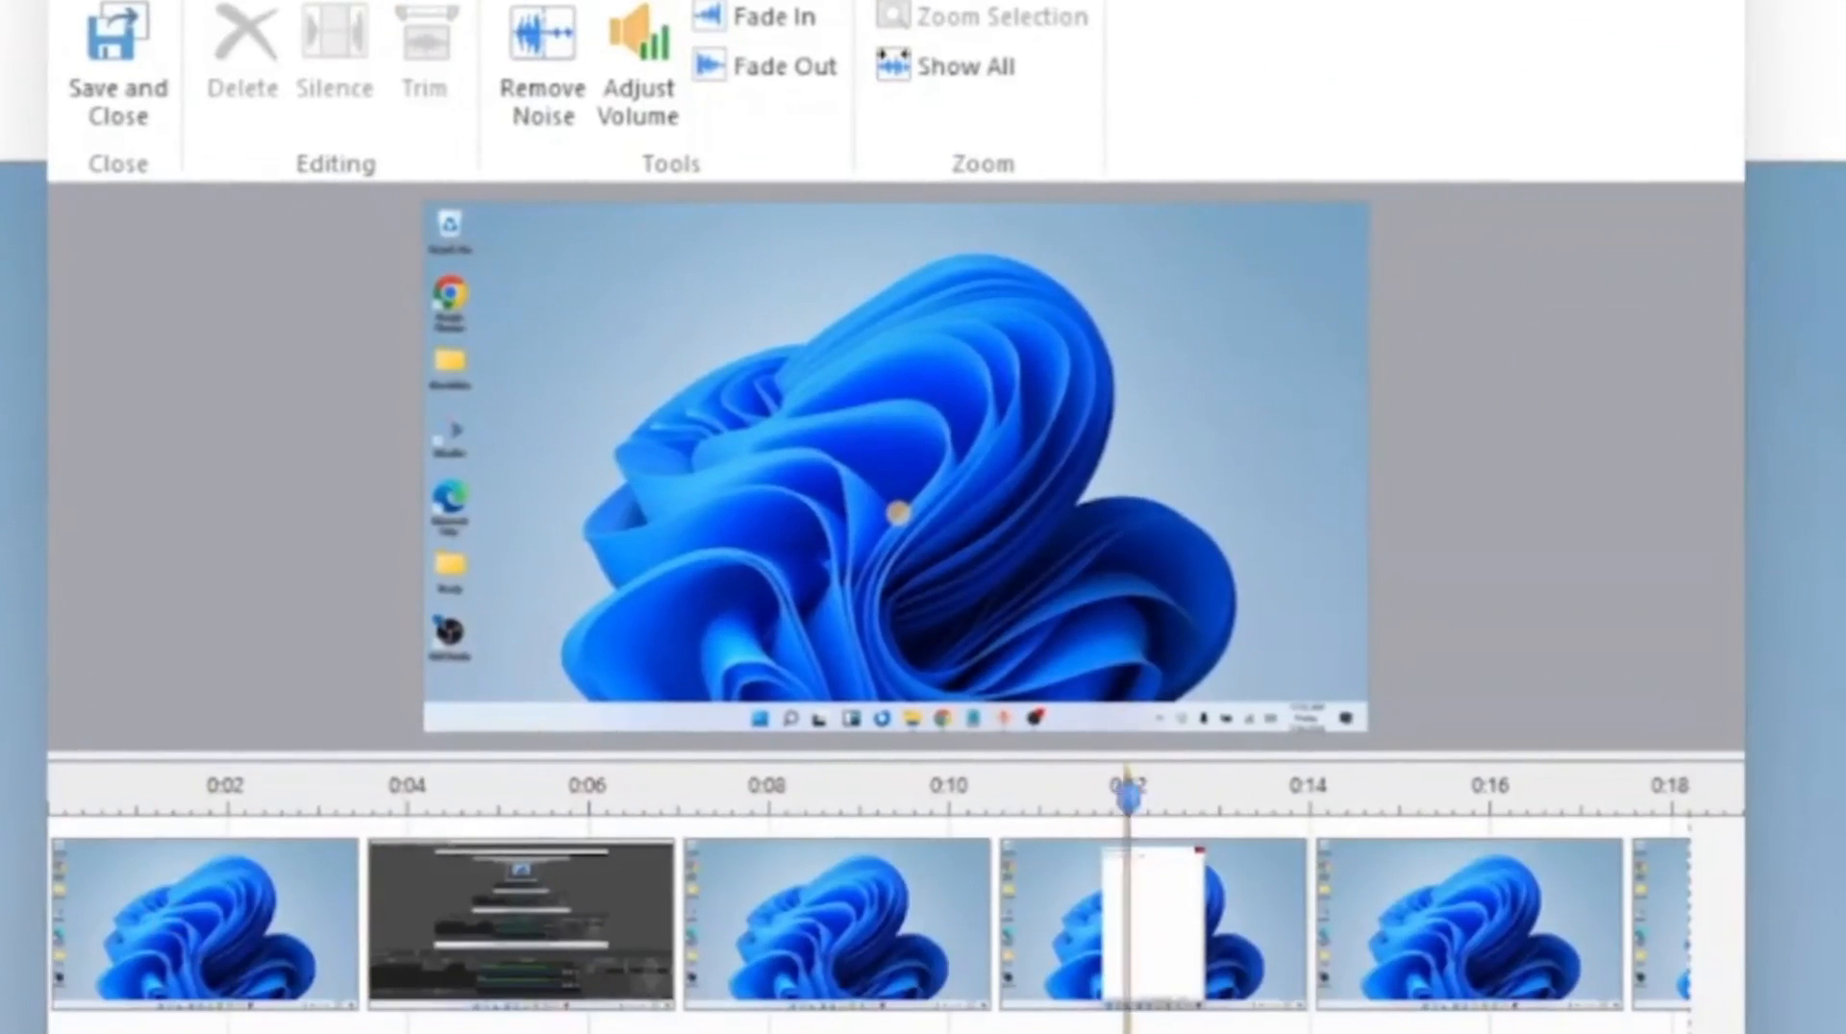
pyautogui.moveTo(1125, 811); pyautogui.dragTo(1436, 811)
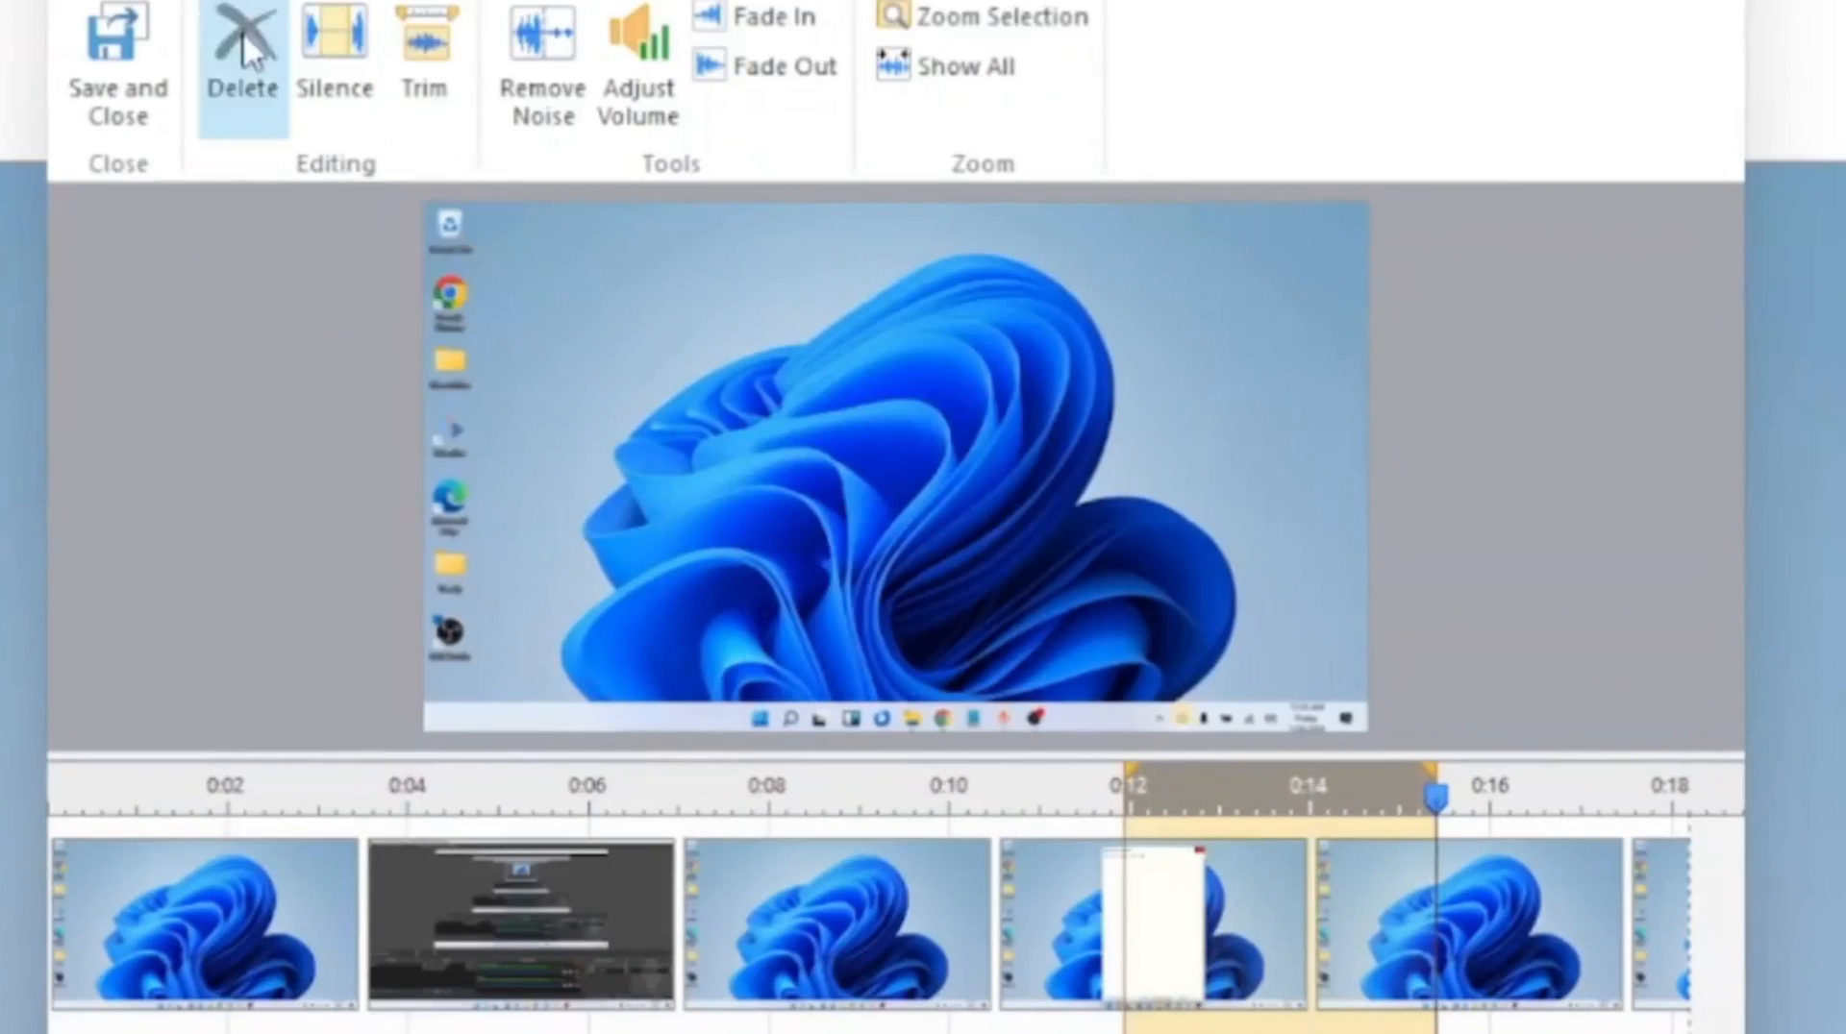
pyautogui.click(242, 59)
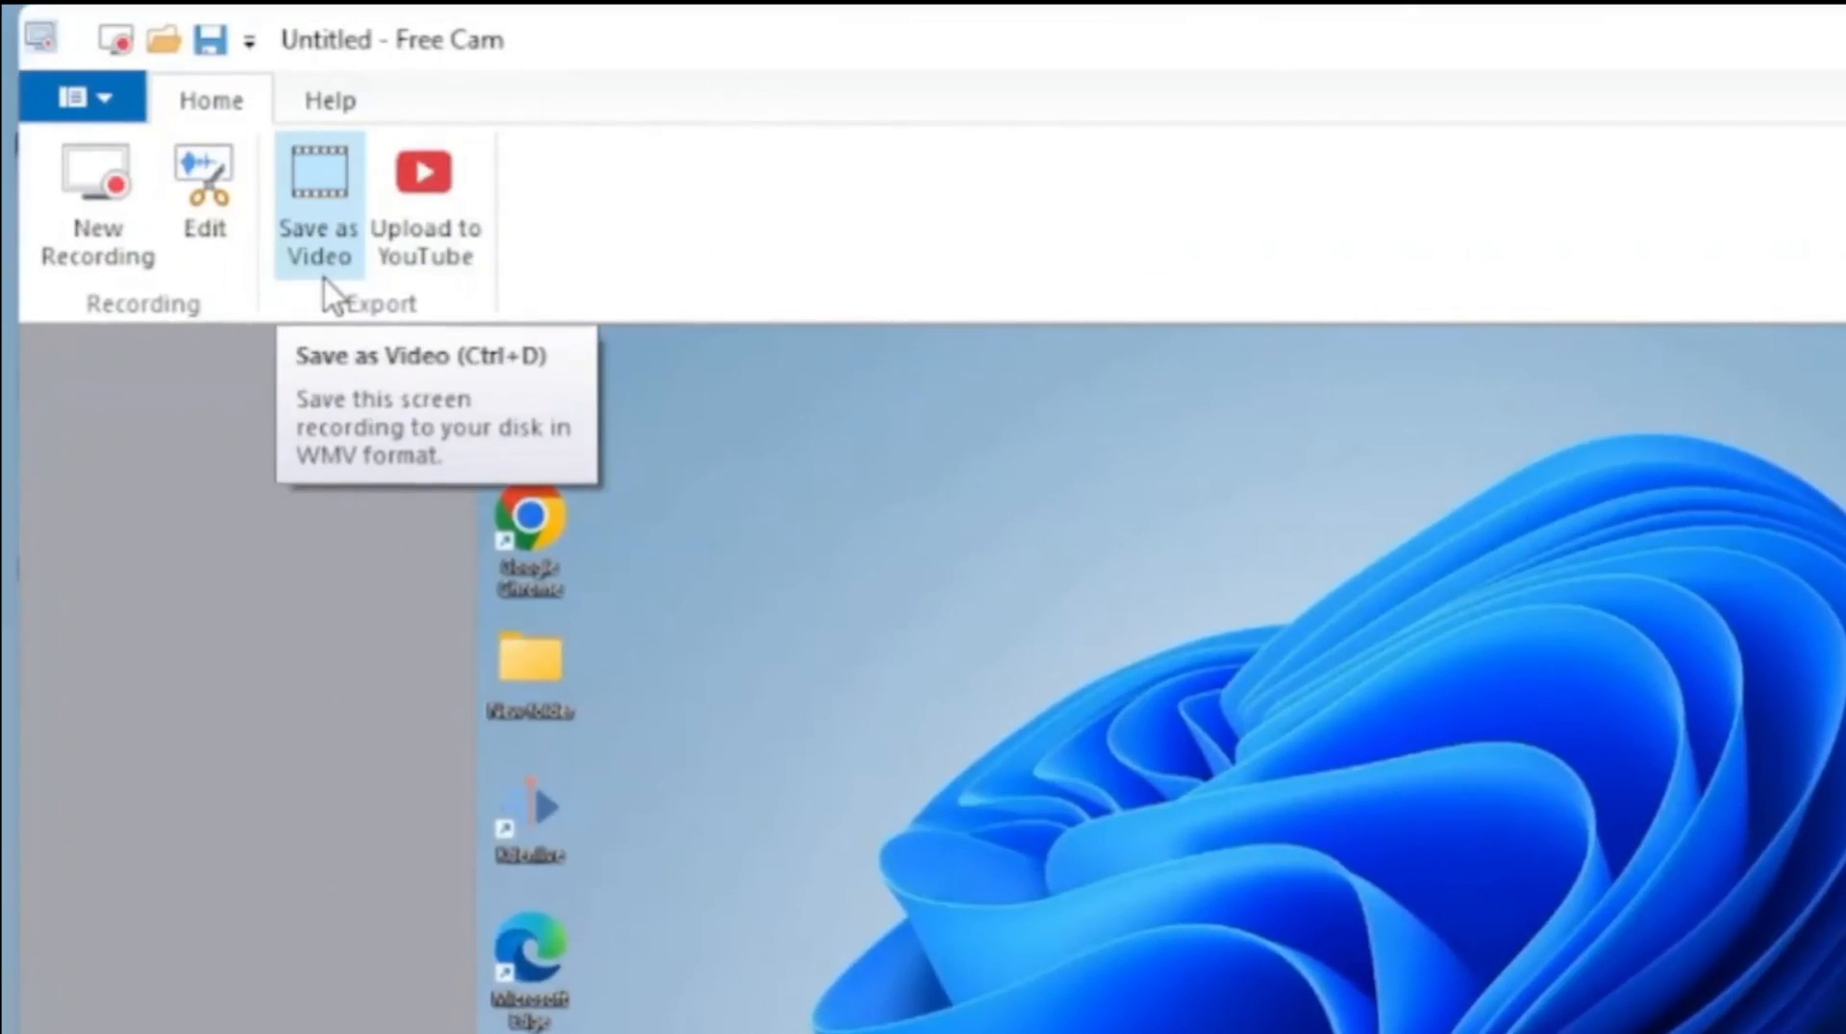
pyautogui.moveTo(342, 460)
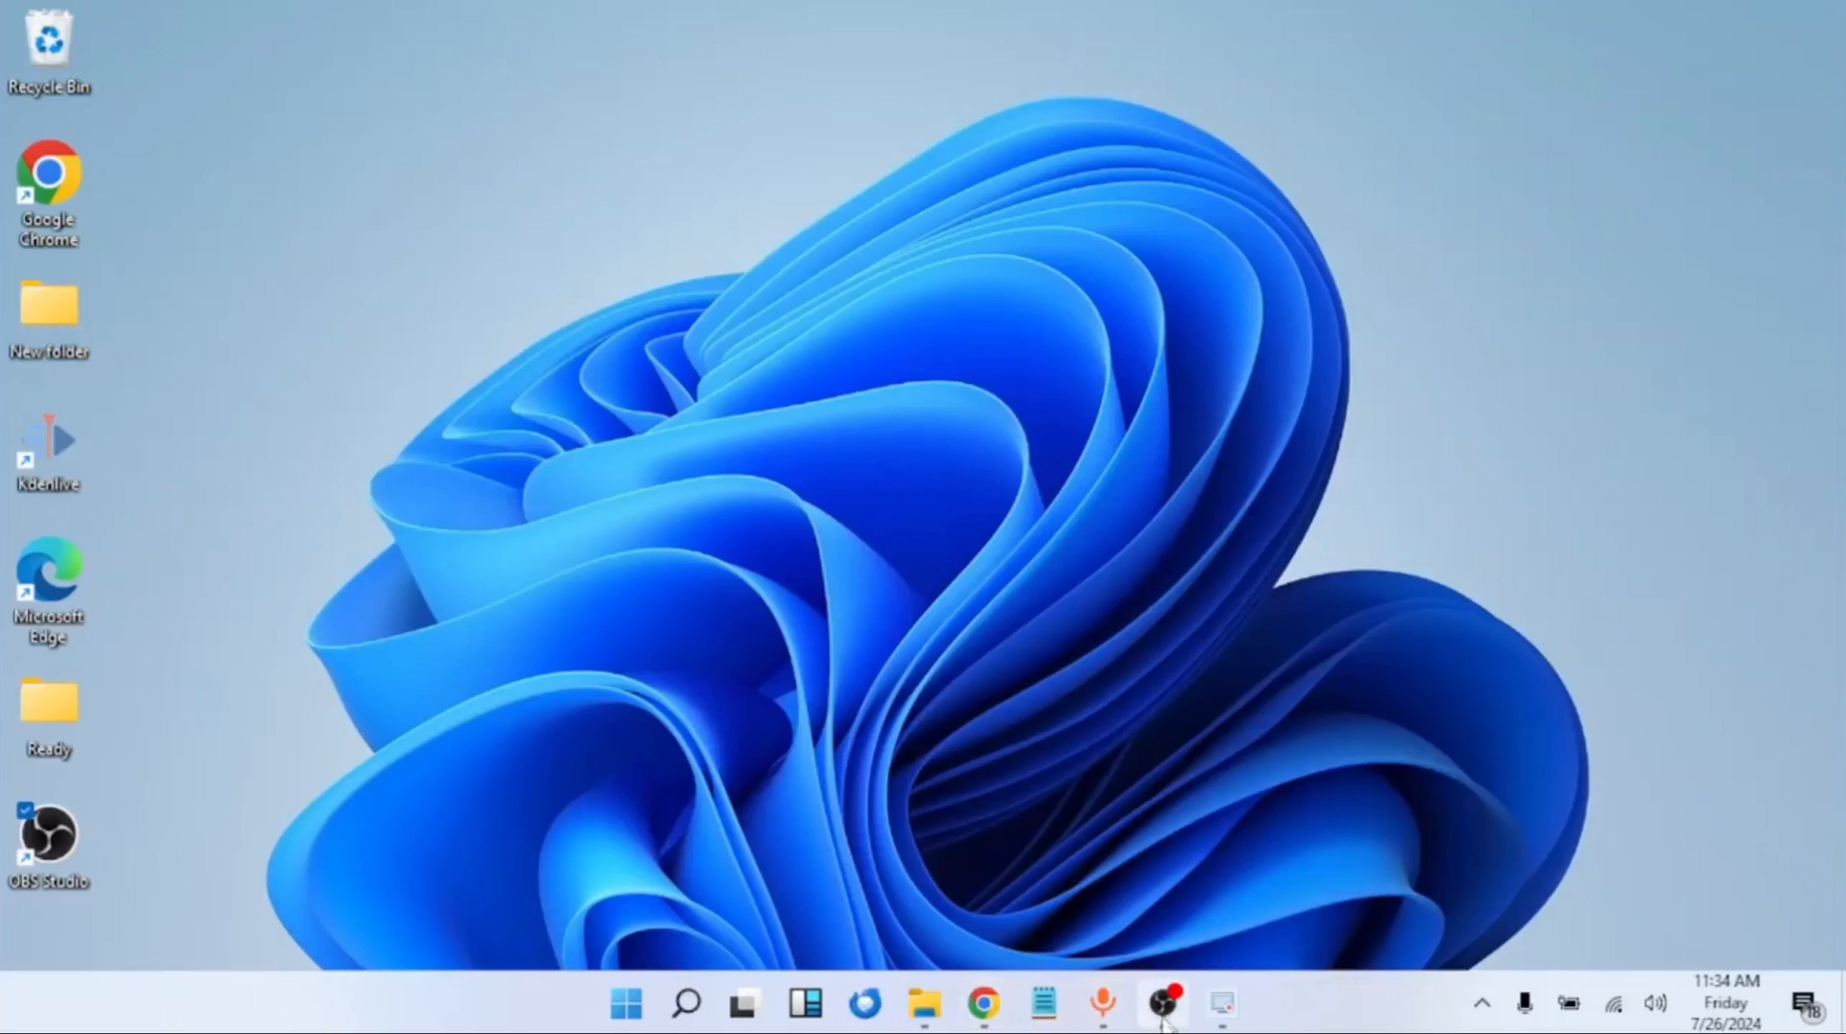
# Show the YouTube channel's Videos page and scroll down to the OBS Studio tutorial
pyautogui.click(1161, 1004)
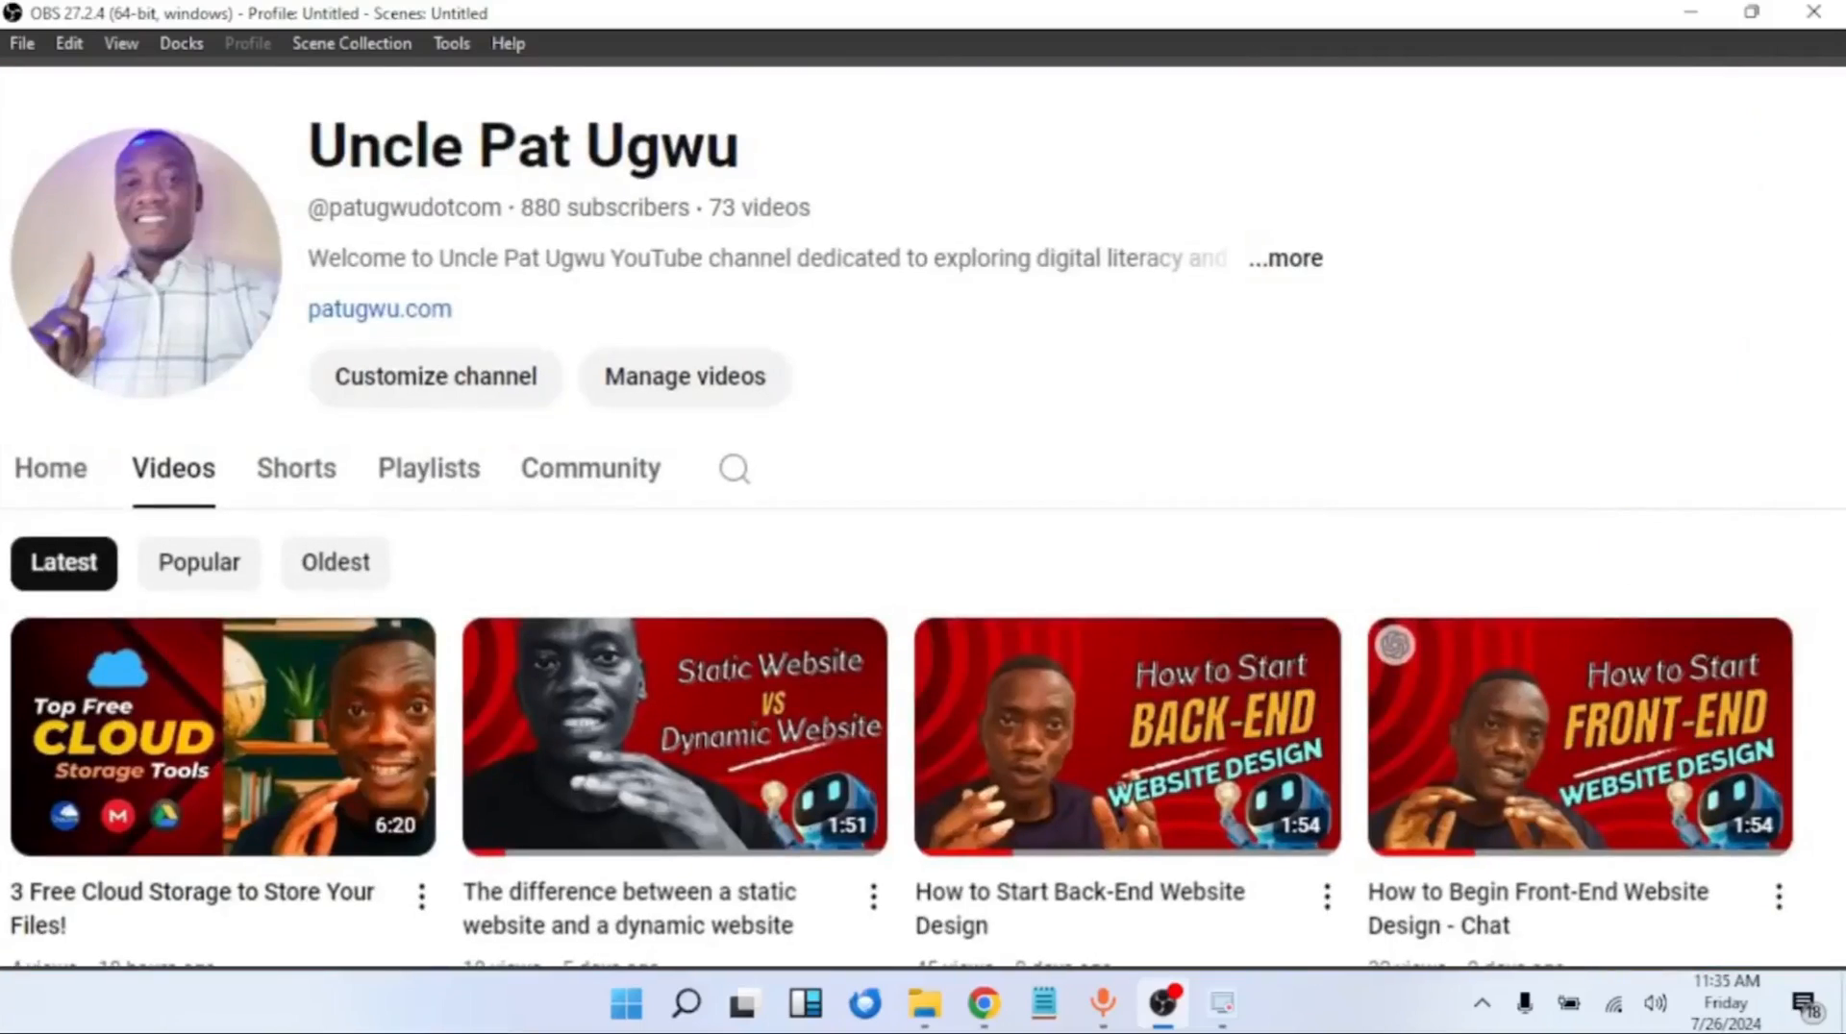
pyautogui.scroll(-3)
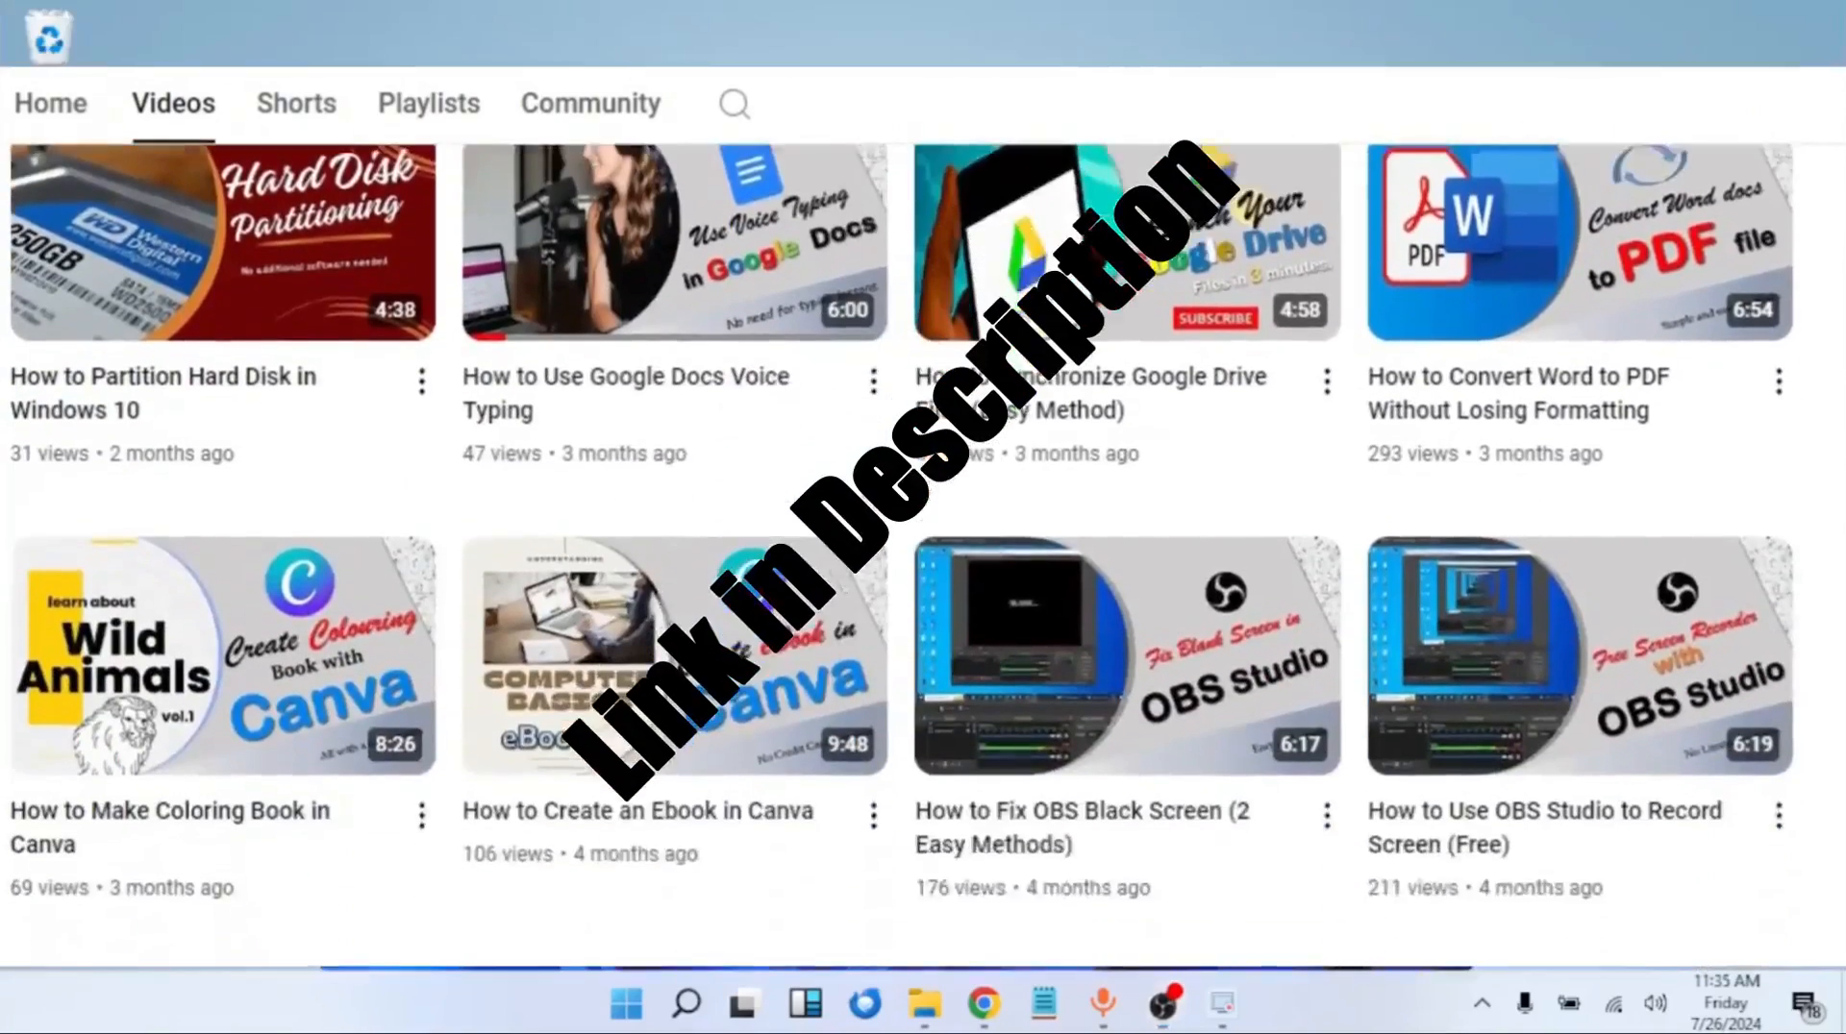
pyautogui.scroll(-3)
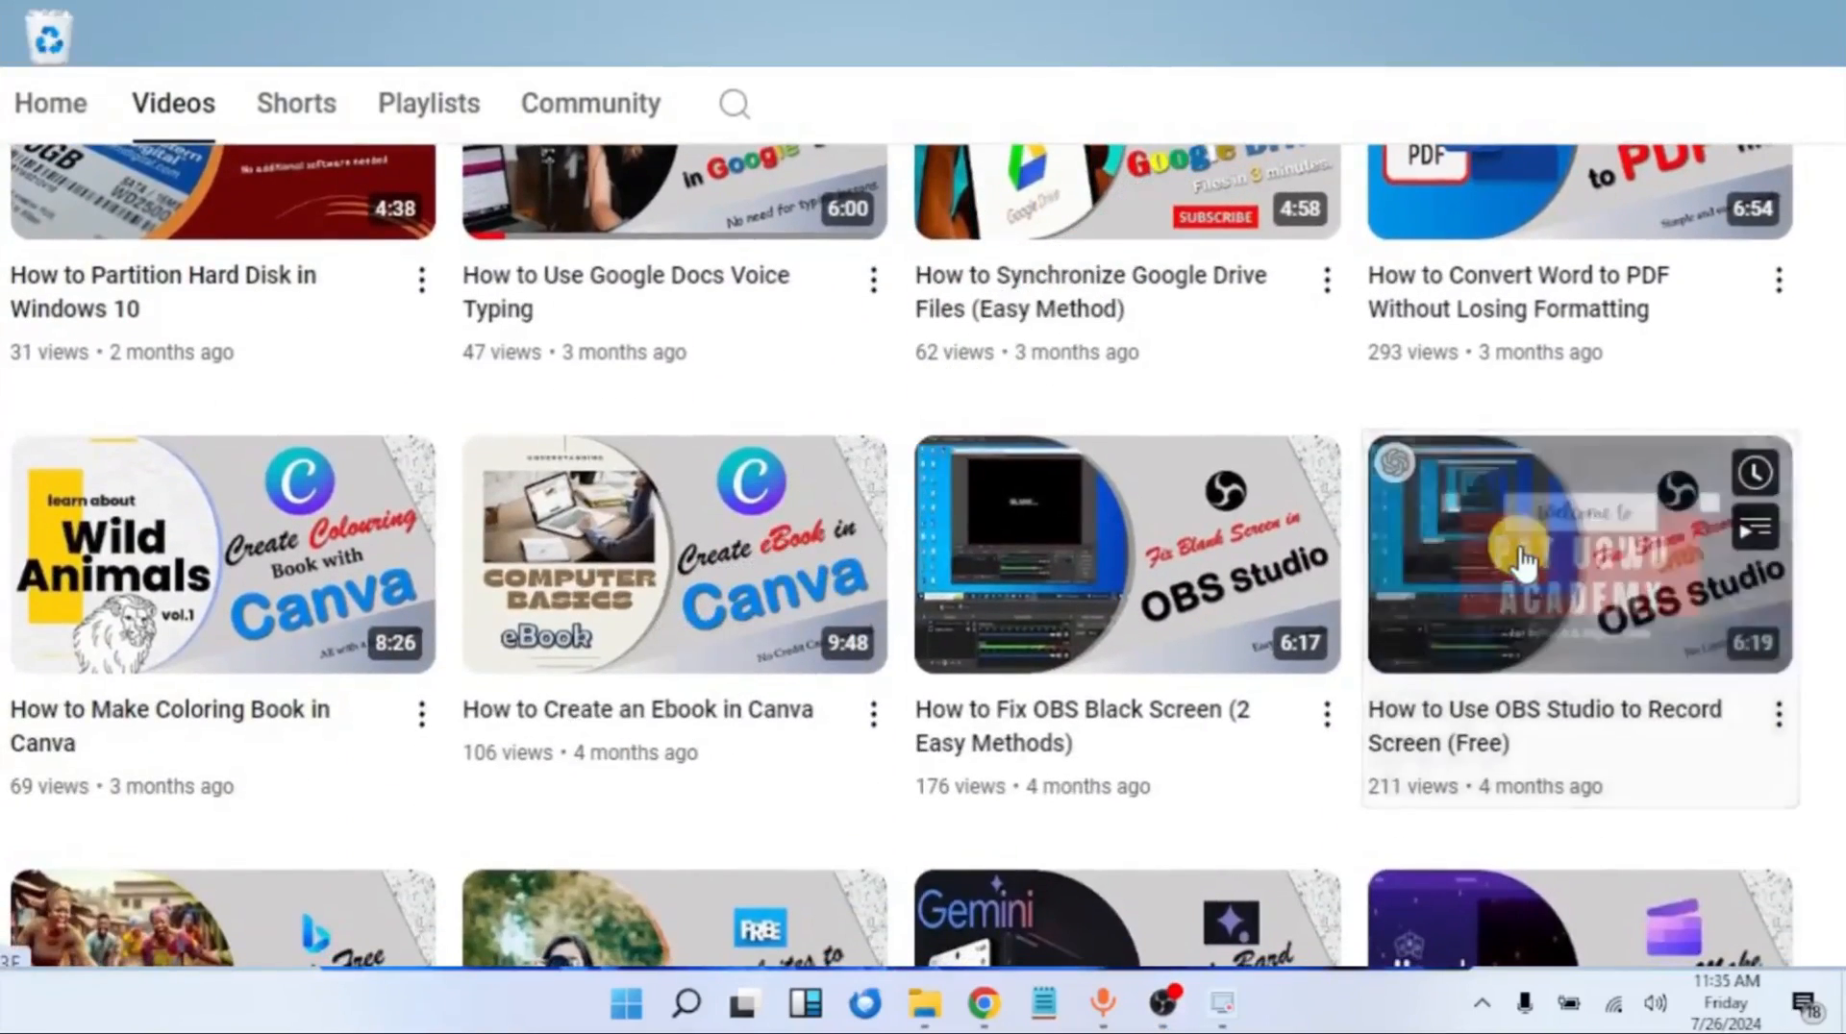